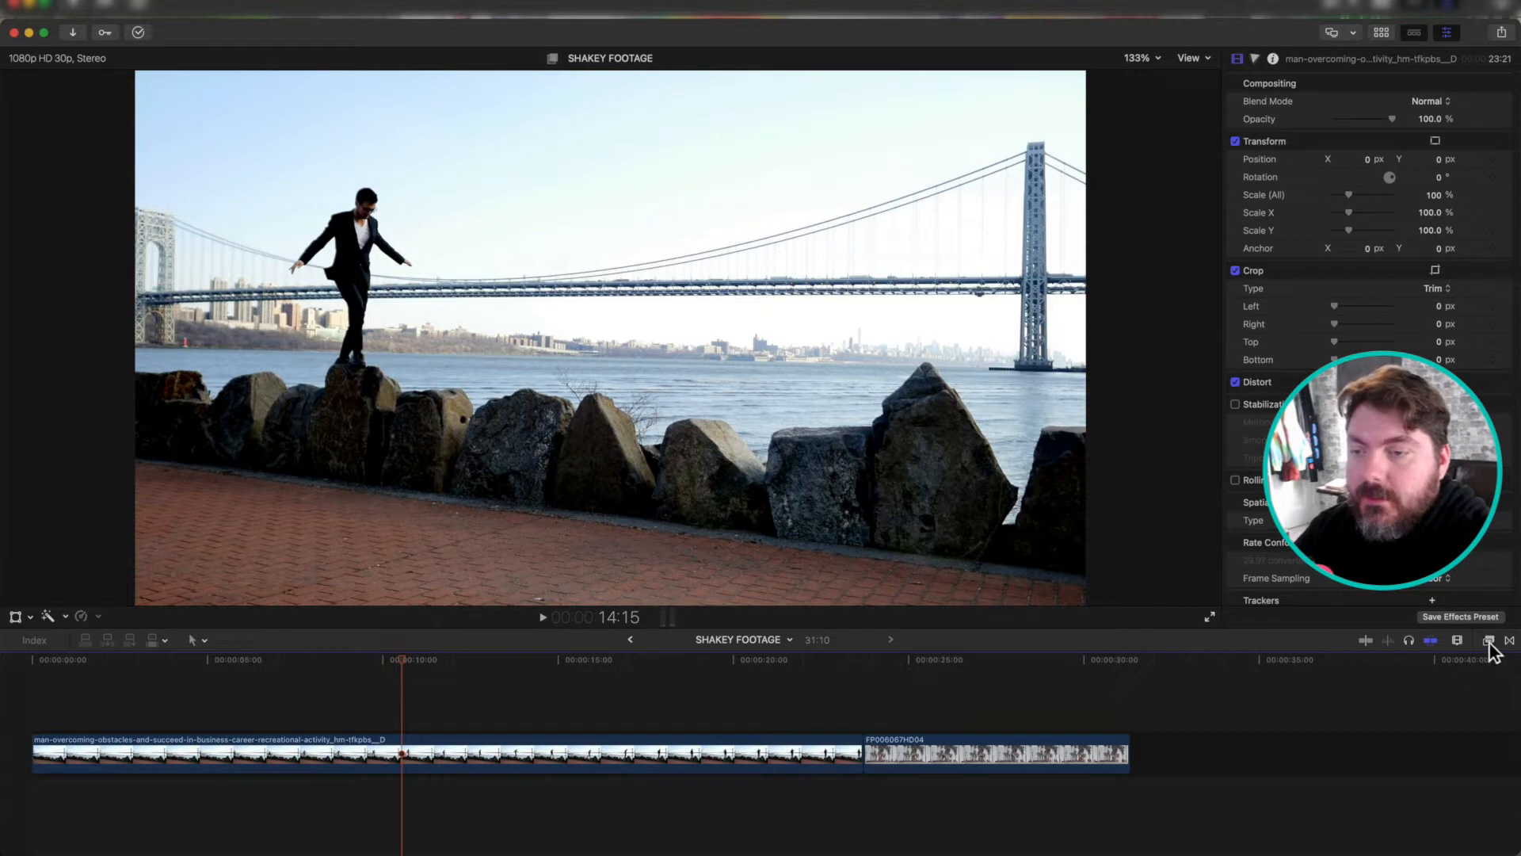
- Filter the Effects browser with an 'ear' search to list the Earthquake effects
{"action": "left_click", "coordinate": [1485, 639]}
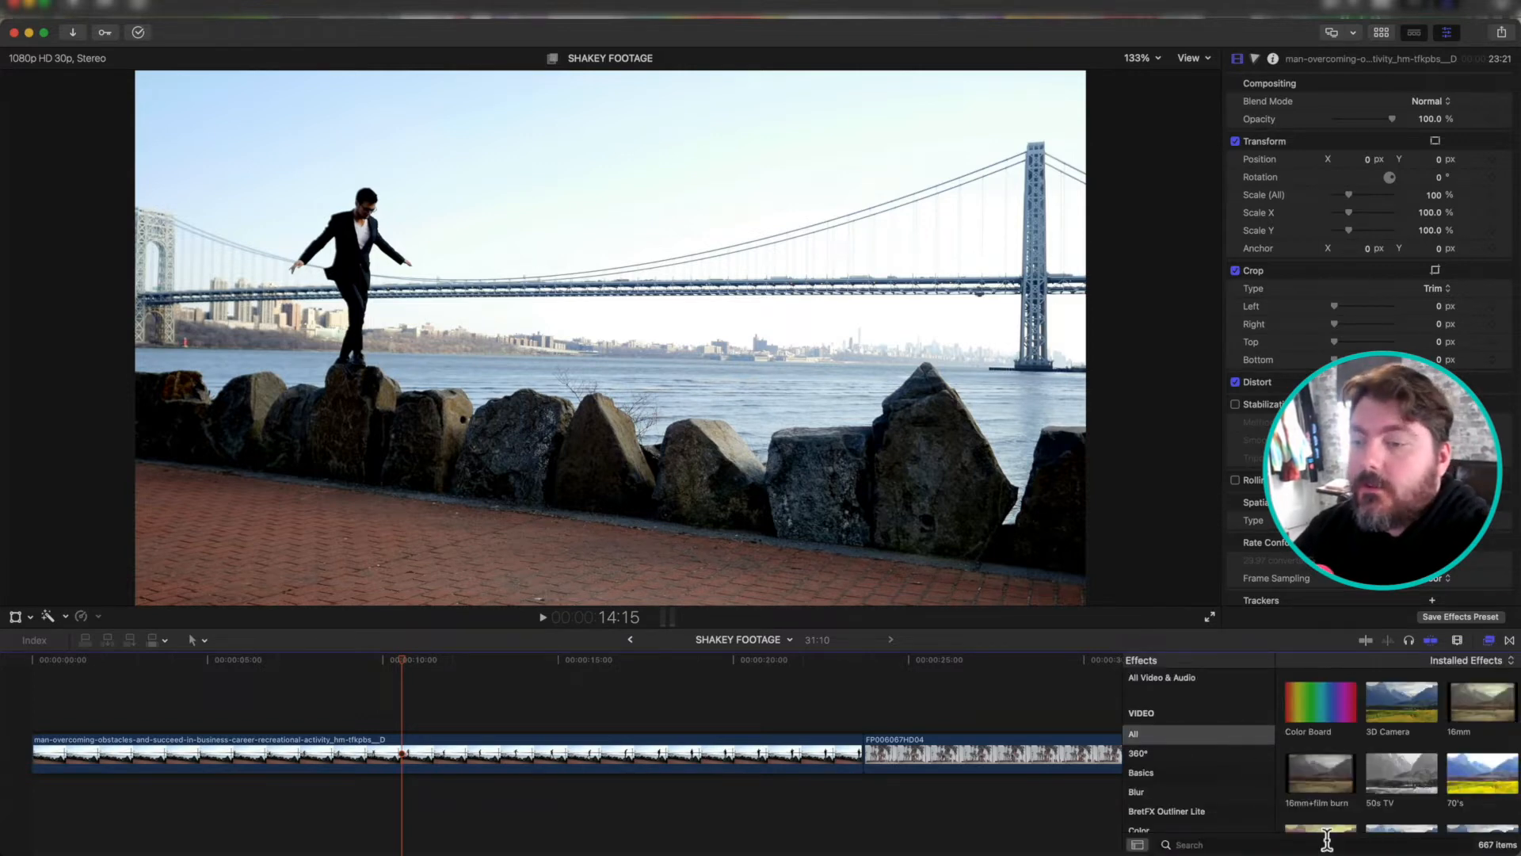
{"action": "left_click", "coordinate": [1243, 845]}
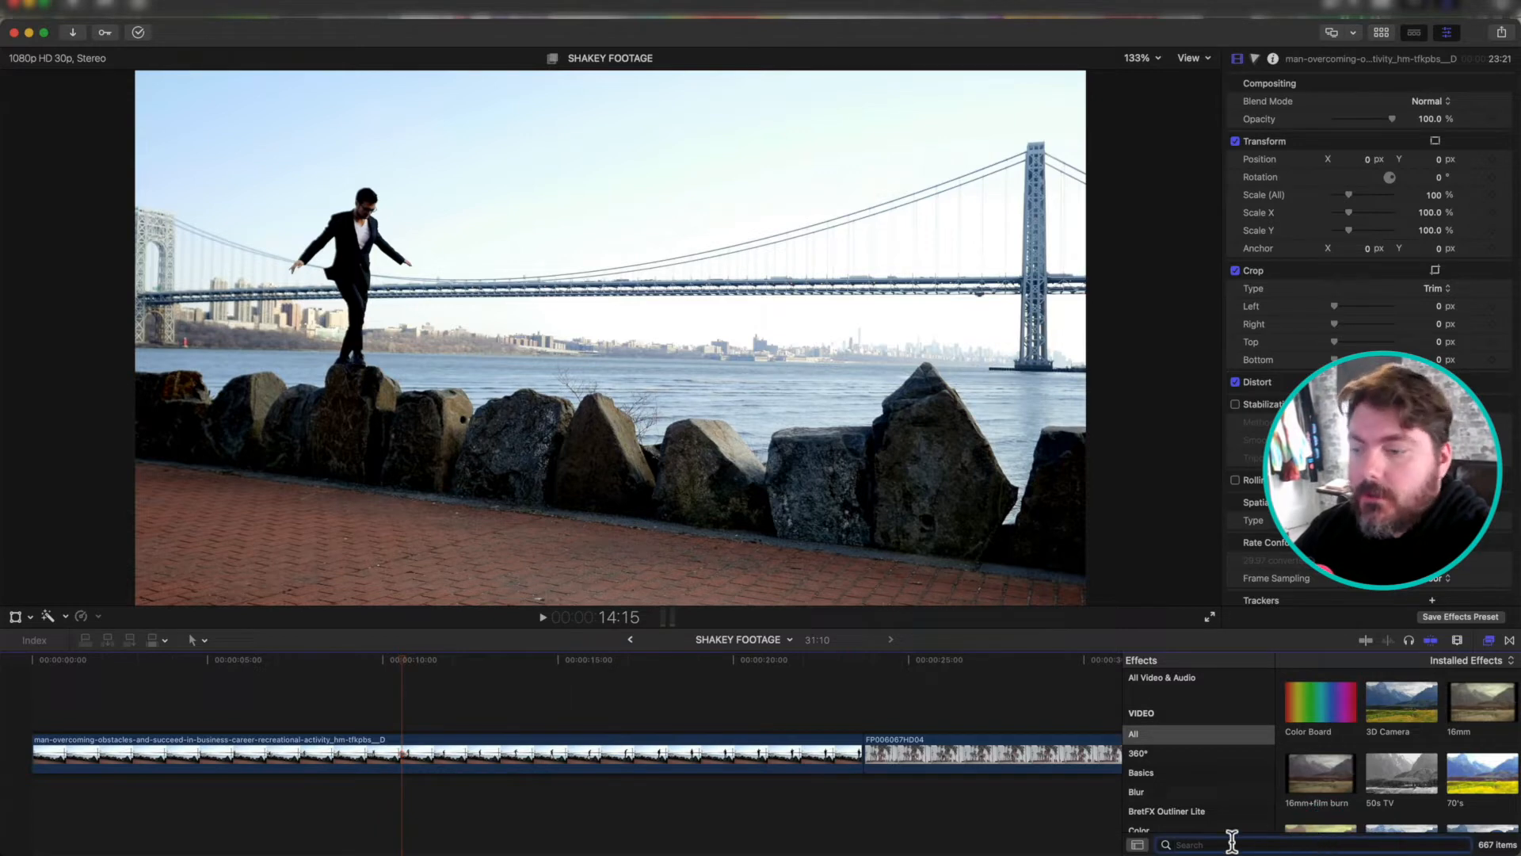
{"action": "type", "text": "earth"}
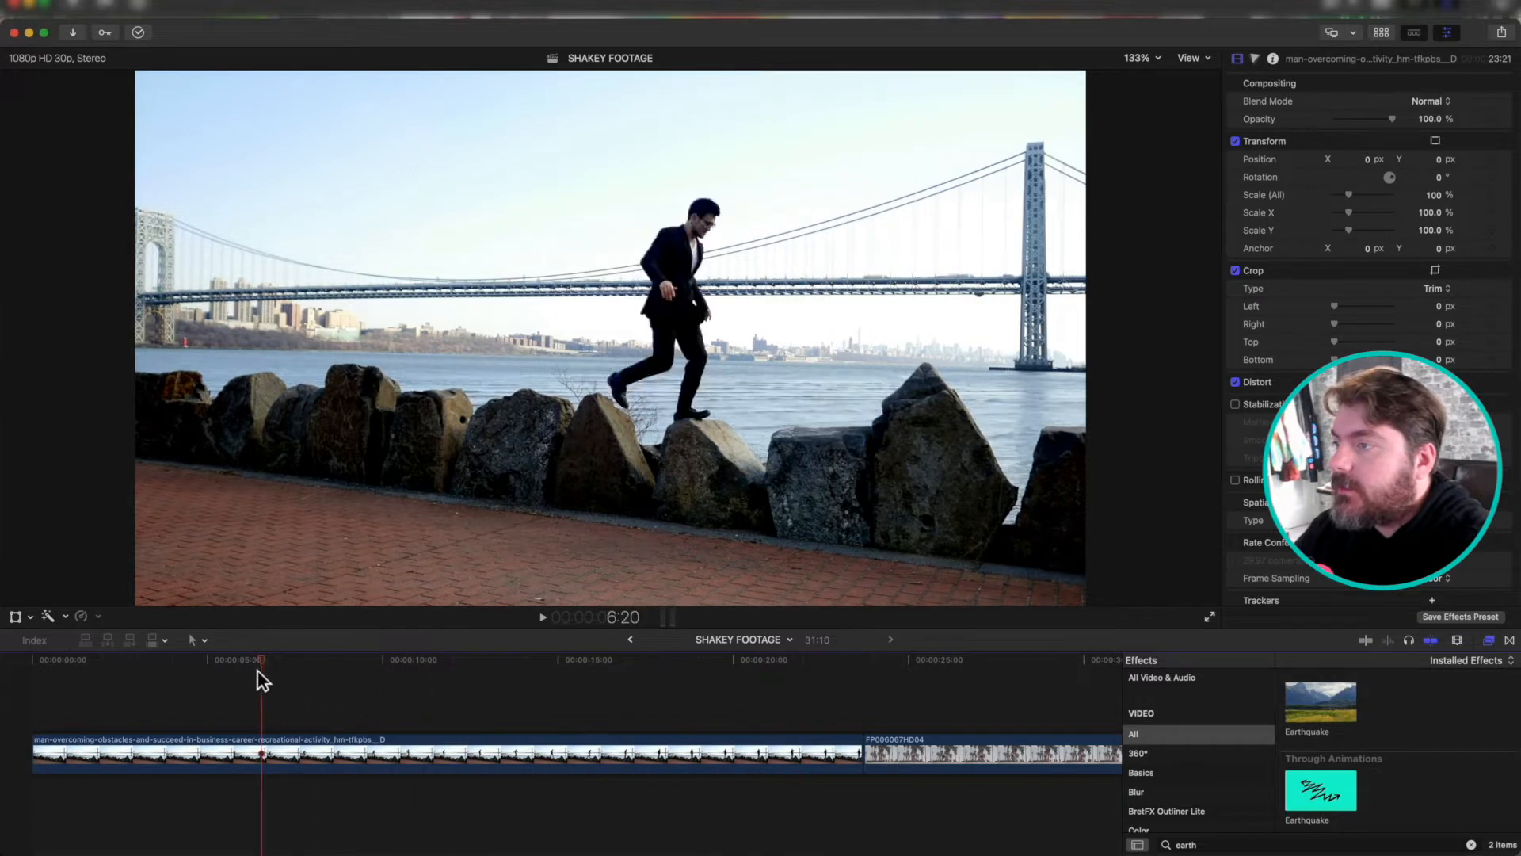
- Skim the bridge clip and apply the Earthquake effect at amount 9.79 with 3 layers
{"action": "left_click", "coordinate": [445, 660]}
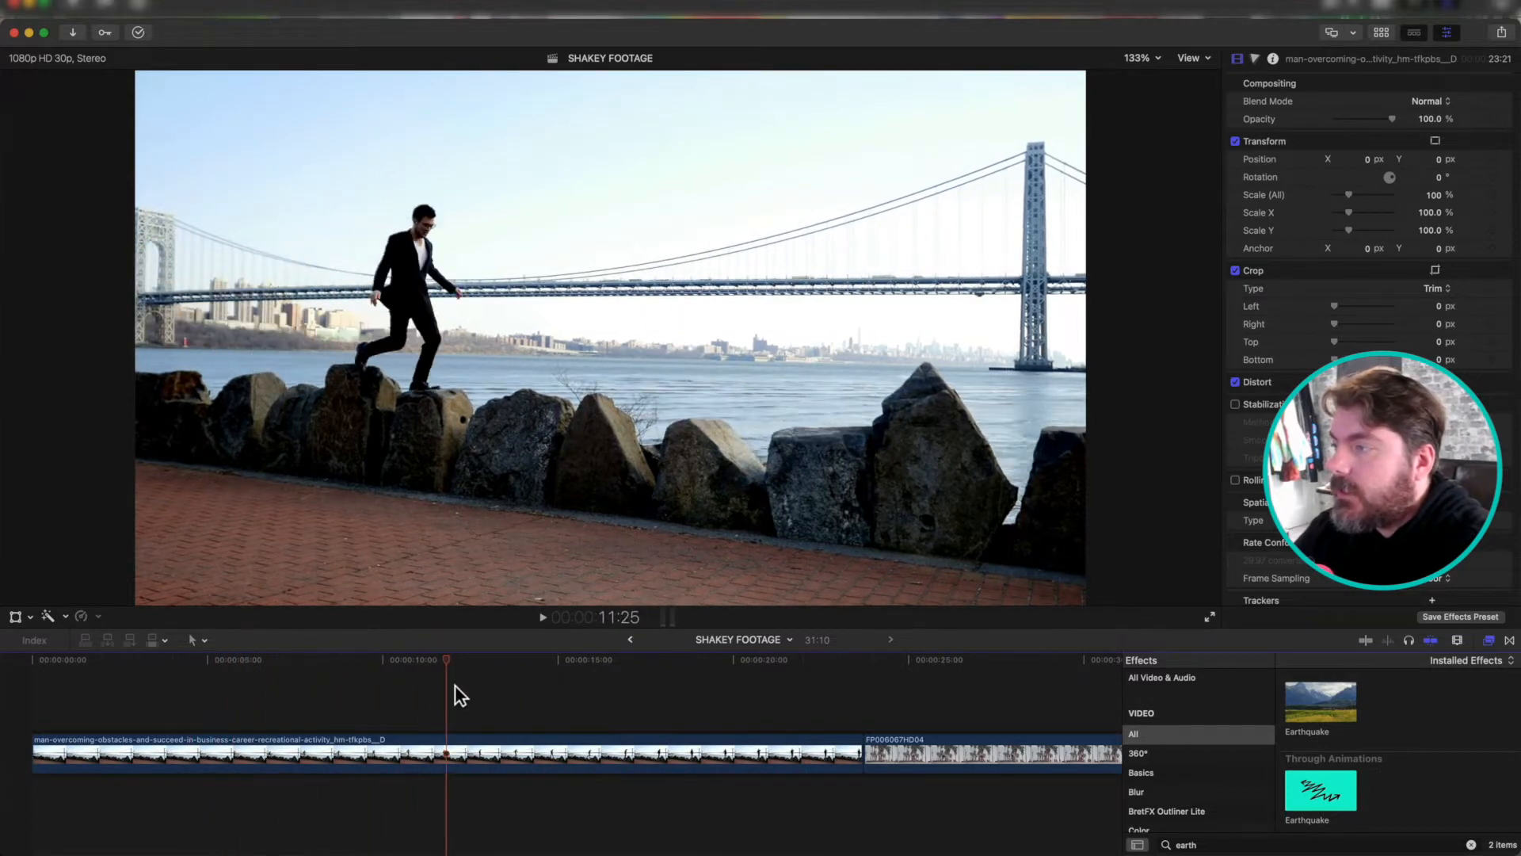
{"action": "left_click", "coordinate": [302, 659]}
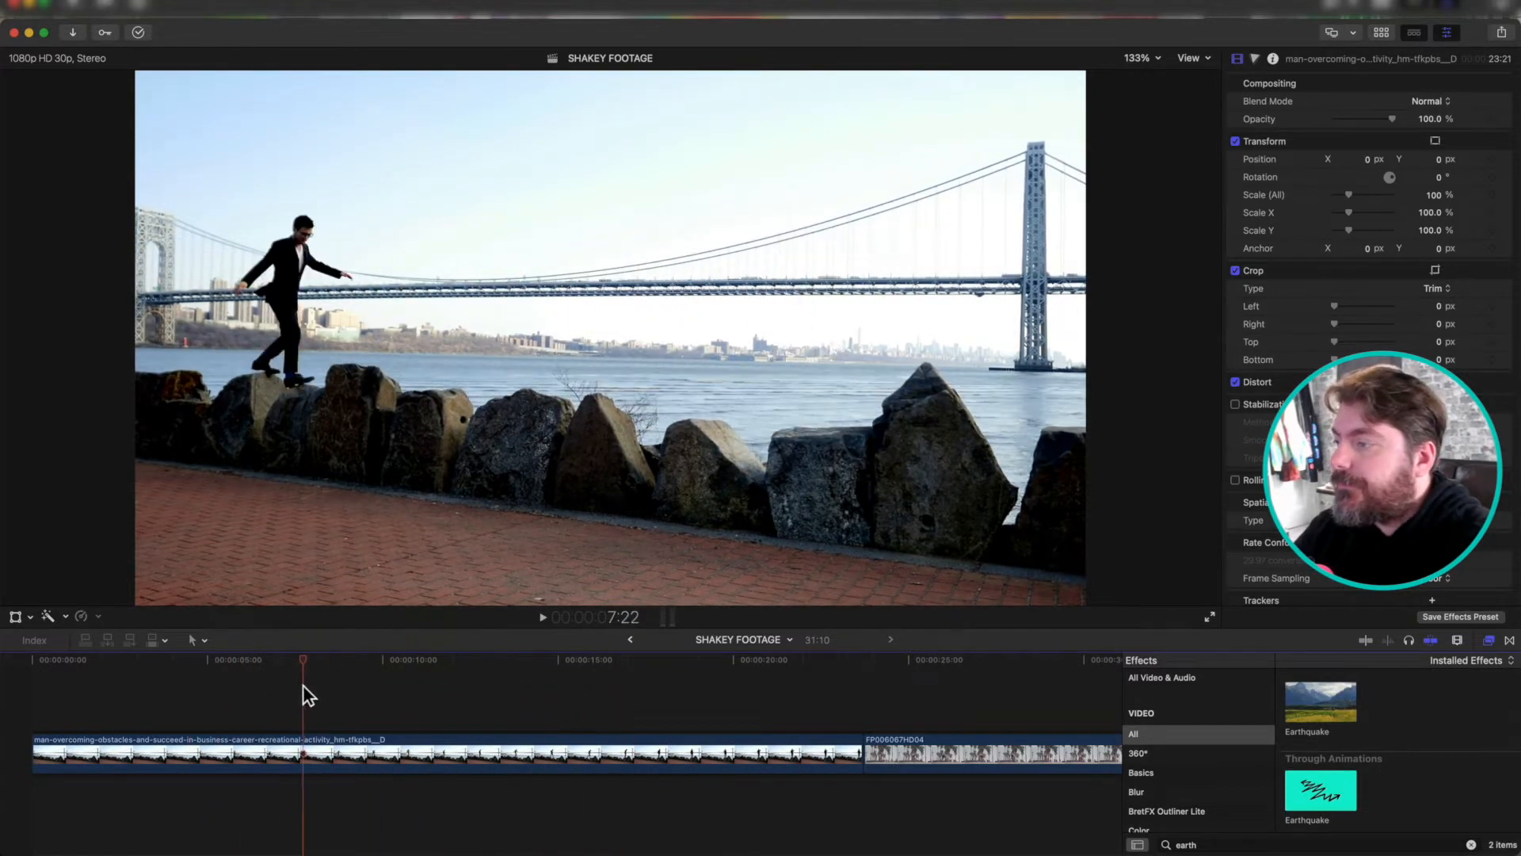
{"action": "left_click", "coordinate": [526, 659]}
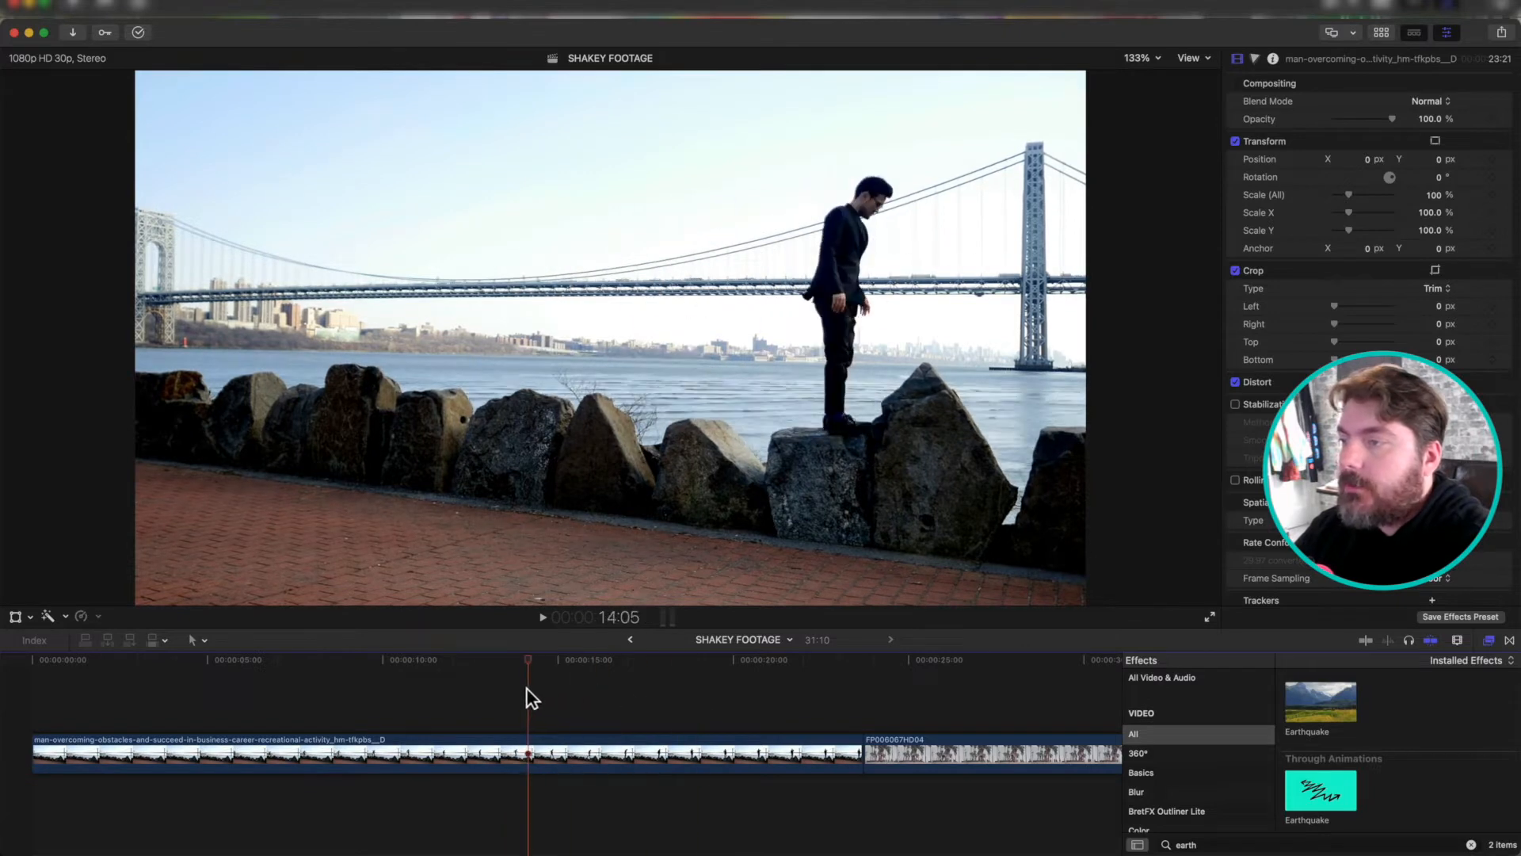
{"action": "left_click", "coordinate": [277, 659]}
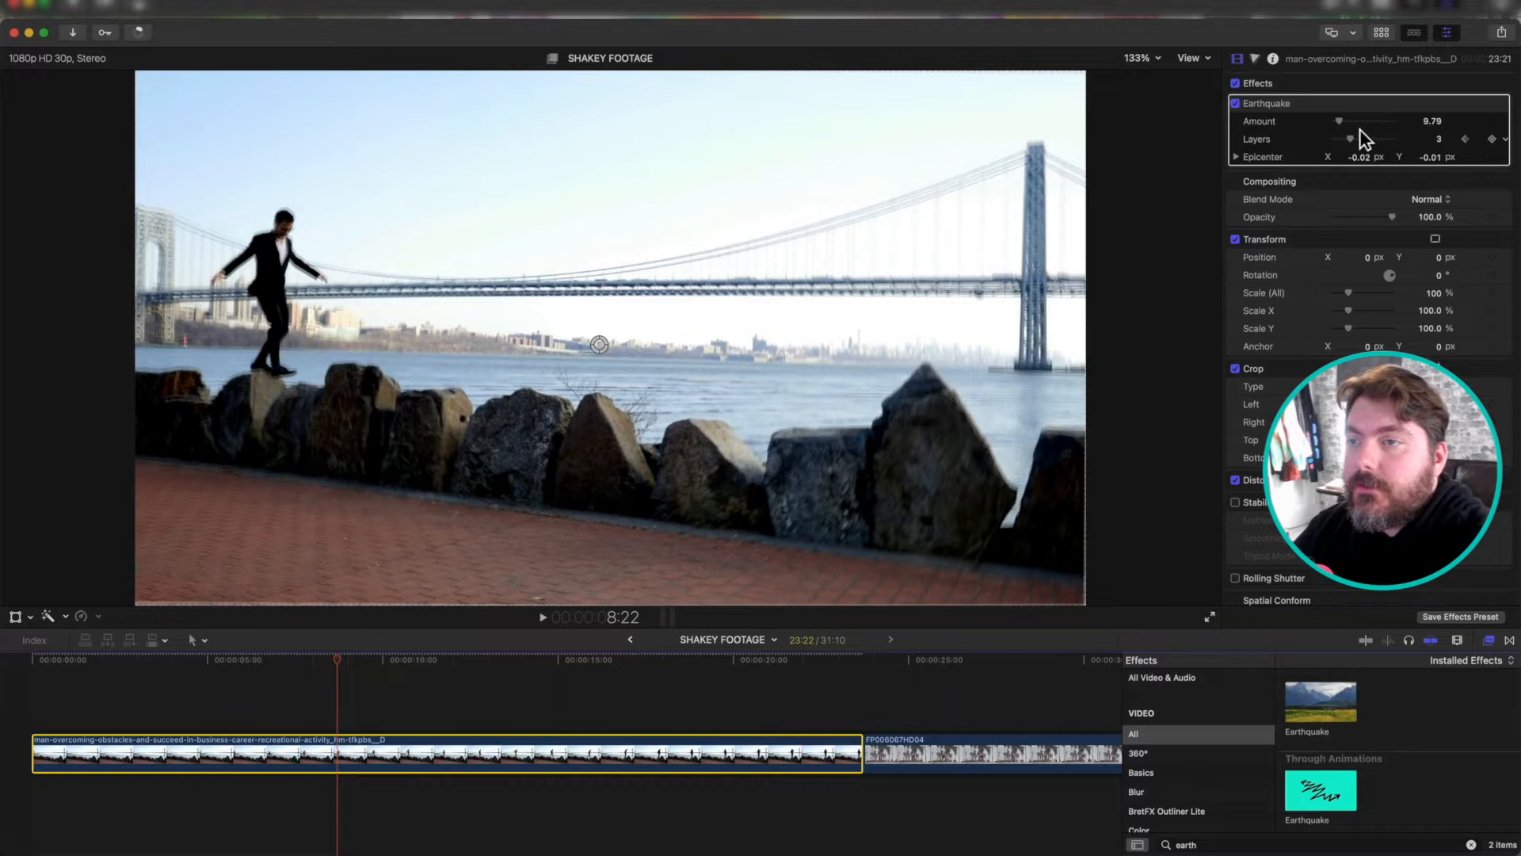
- Try the Earthquake amount at full strength, settle near 20.5, and raise layers to 8
{"action": "left_click_drag", "start_coordinate": [1345, 120], "coordinate": [1368, 121]}
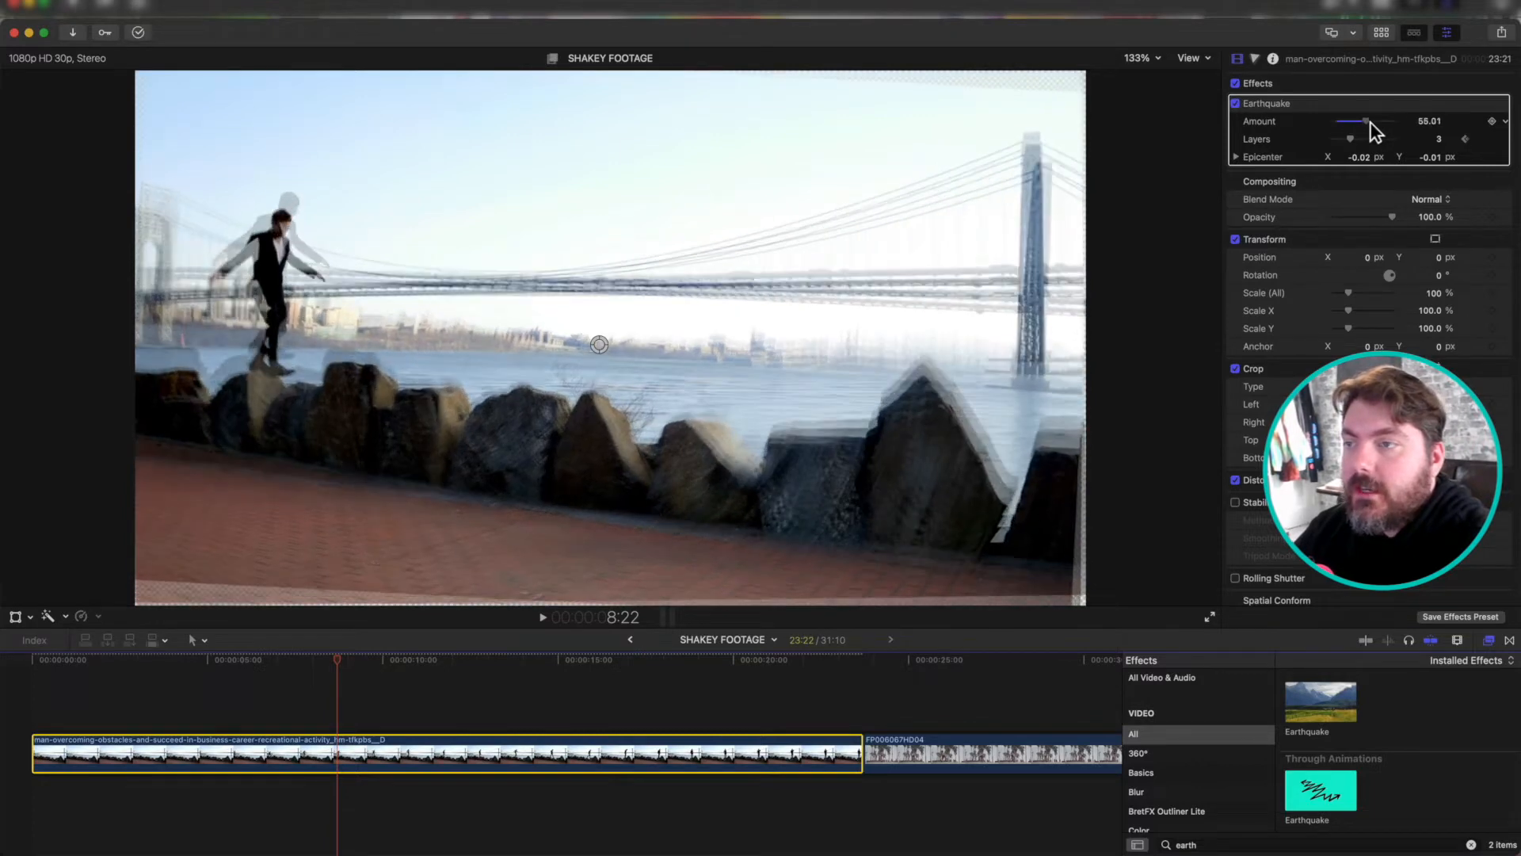
{"action": "left_click_drag", "start_coordinate": [1339, 121], "coordinate": [1393, 120]}
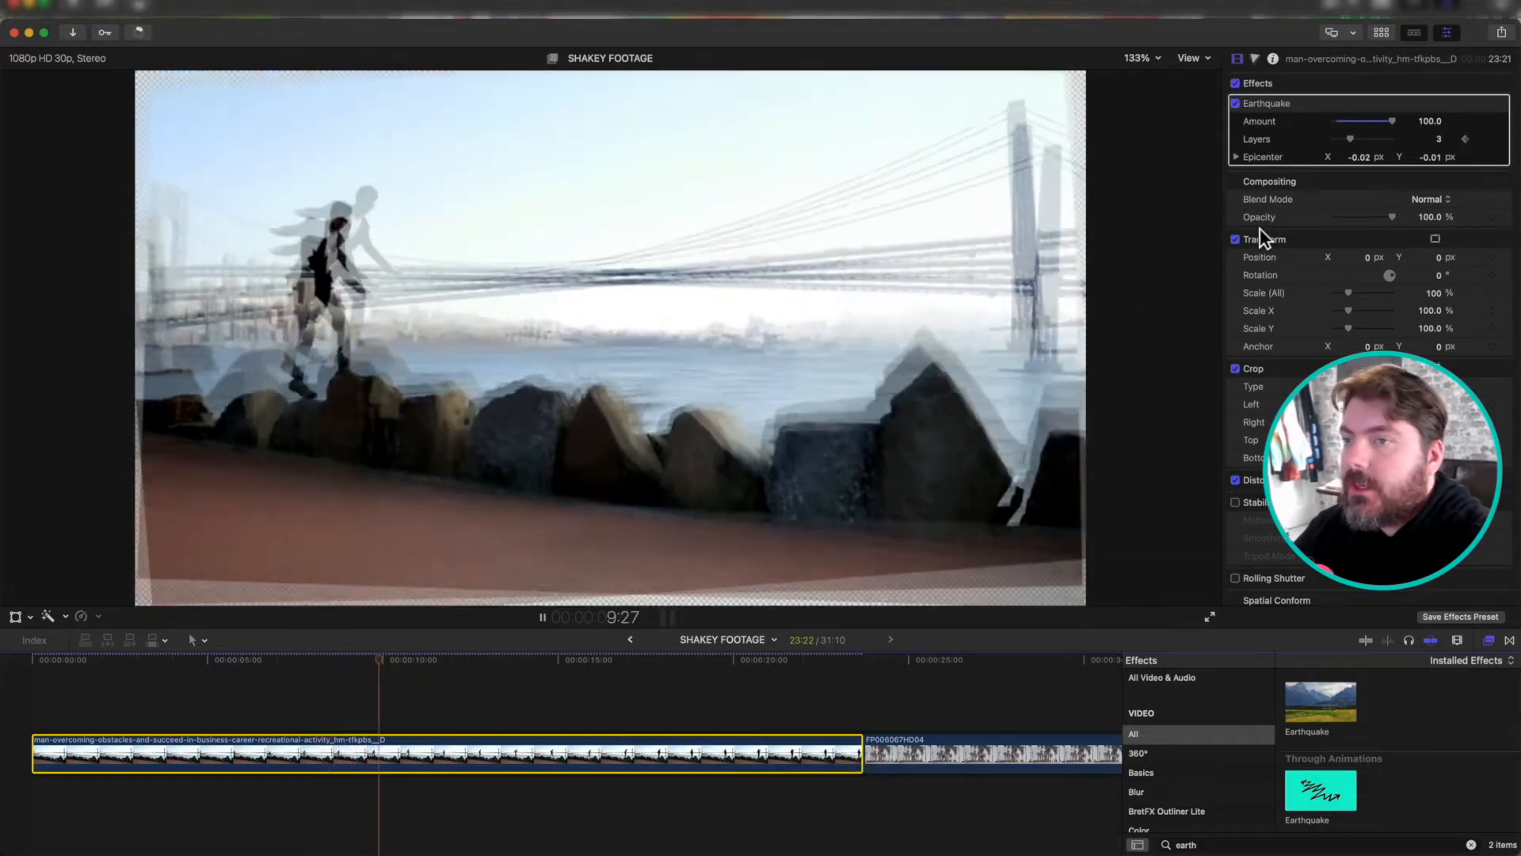
{"action": "left_click_drag", "start_coordinate": [1390, 121], "coordinate": [1351, 121]}
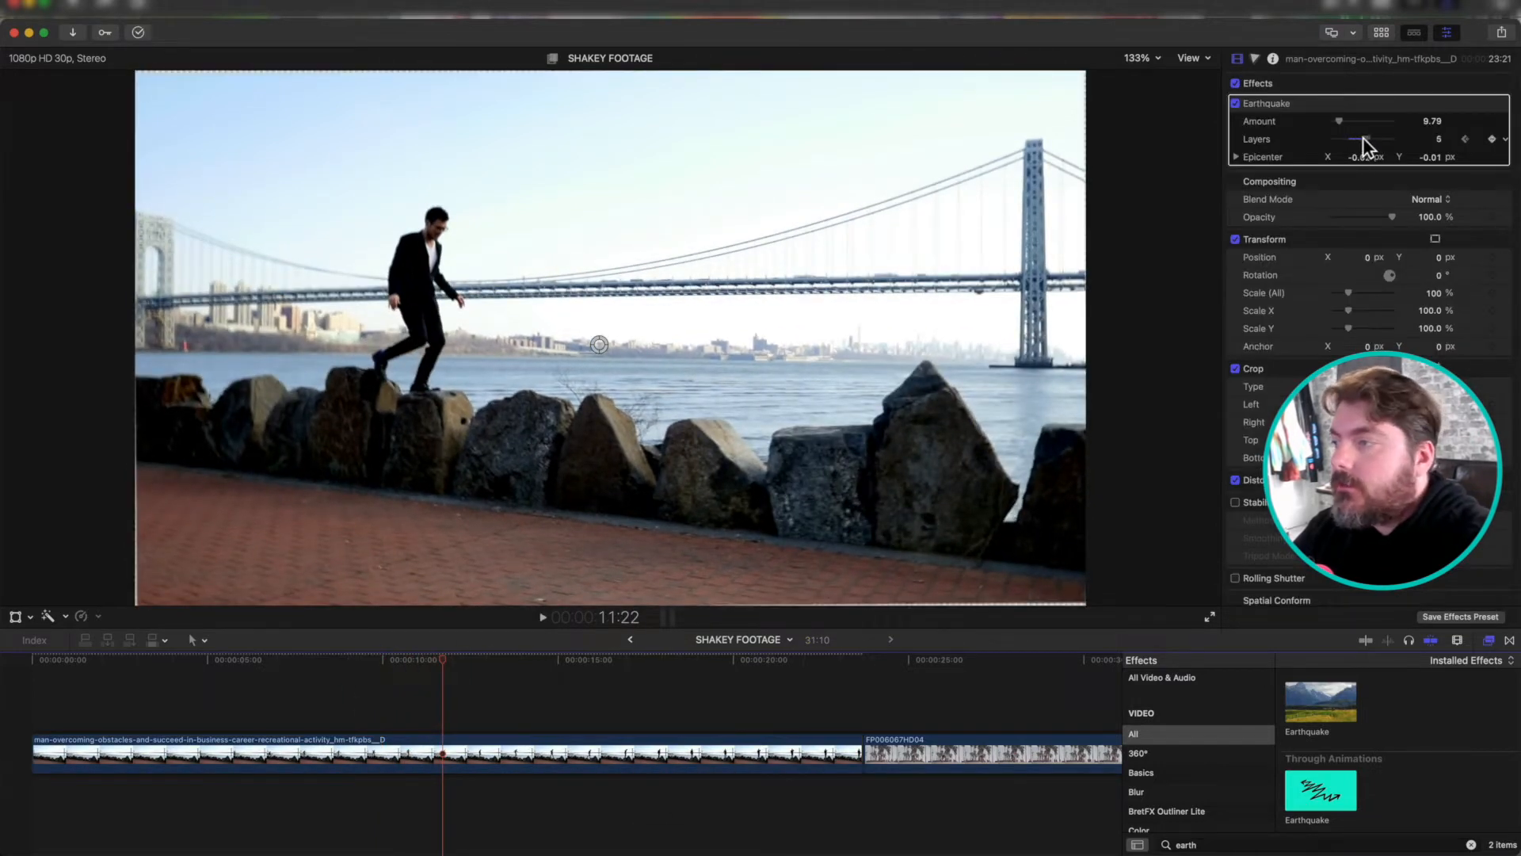
{"action": "left_click_drag", "start_coordinate": [1354, 140], "coordinate": [1388, 139]}
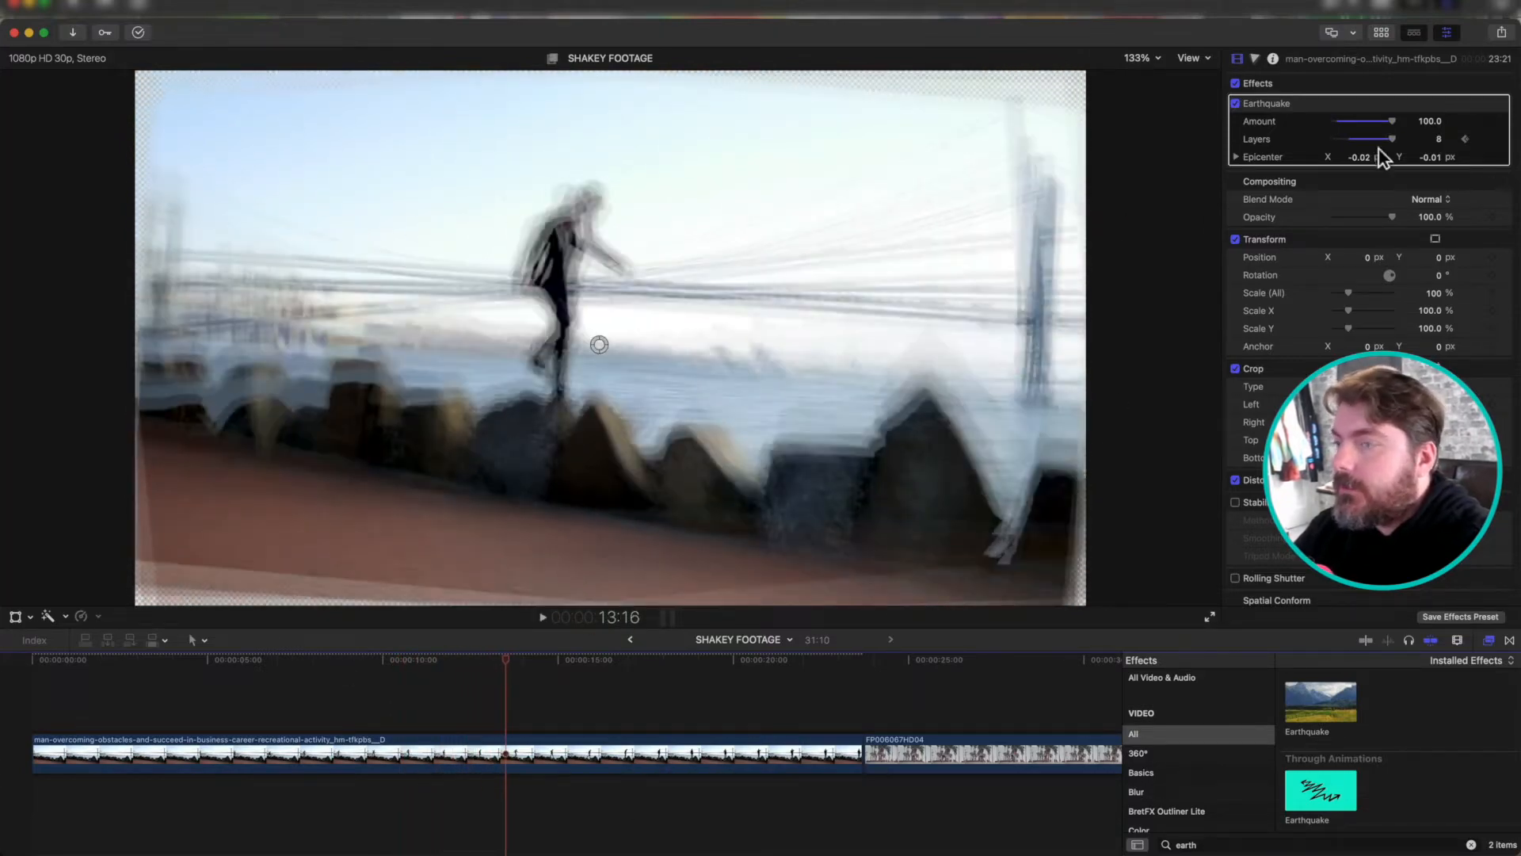
{"action": "left_click_drag", "start_coordinate": [1393, 126], "coordinate": [1347, 126]}
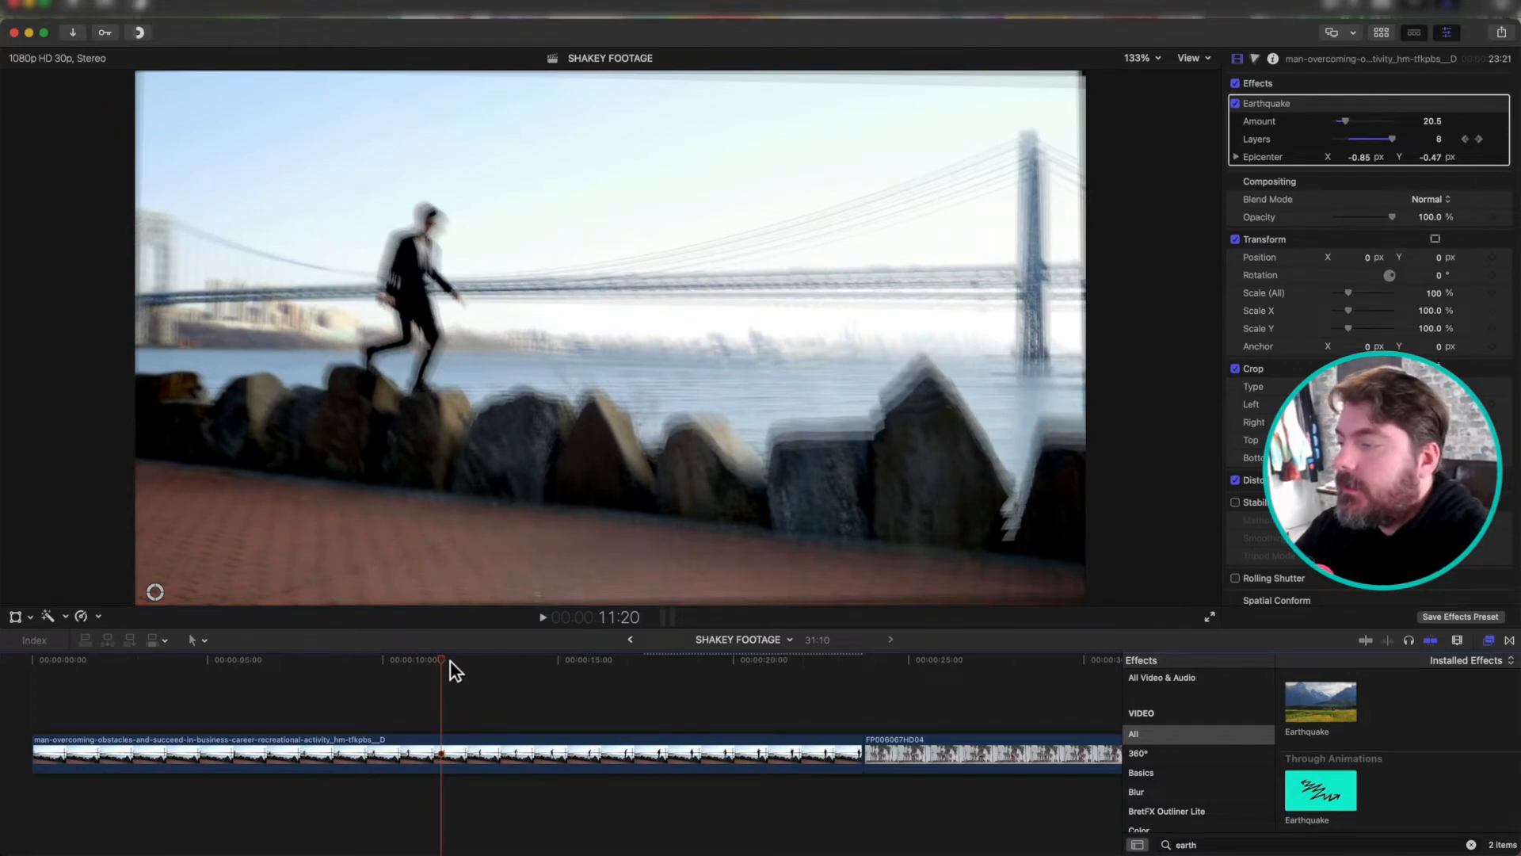
- Keyframe the Earthquake amount earlier in the bridge clip down to about 6.15 with 3 layers
{"action": "left_click_drag", "start_coordinate": [442, 668], "coordinate": [228, 669]}
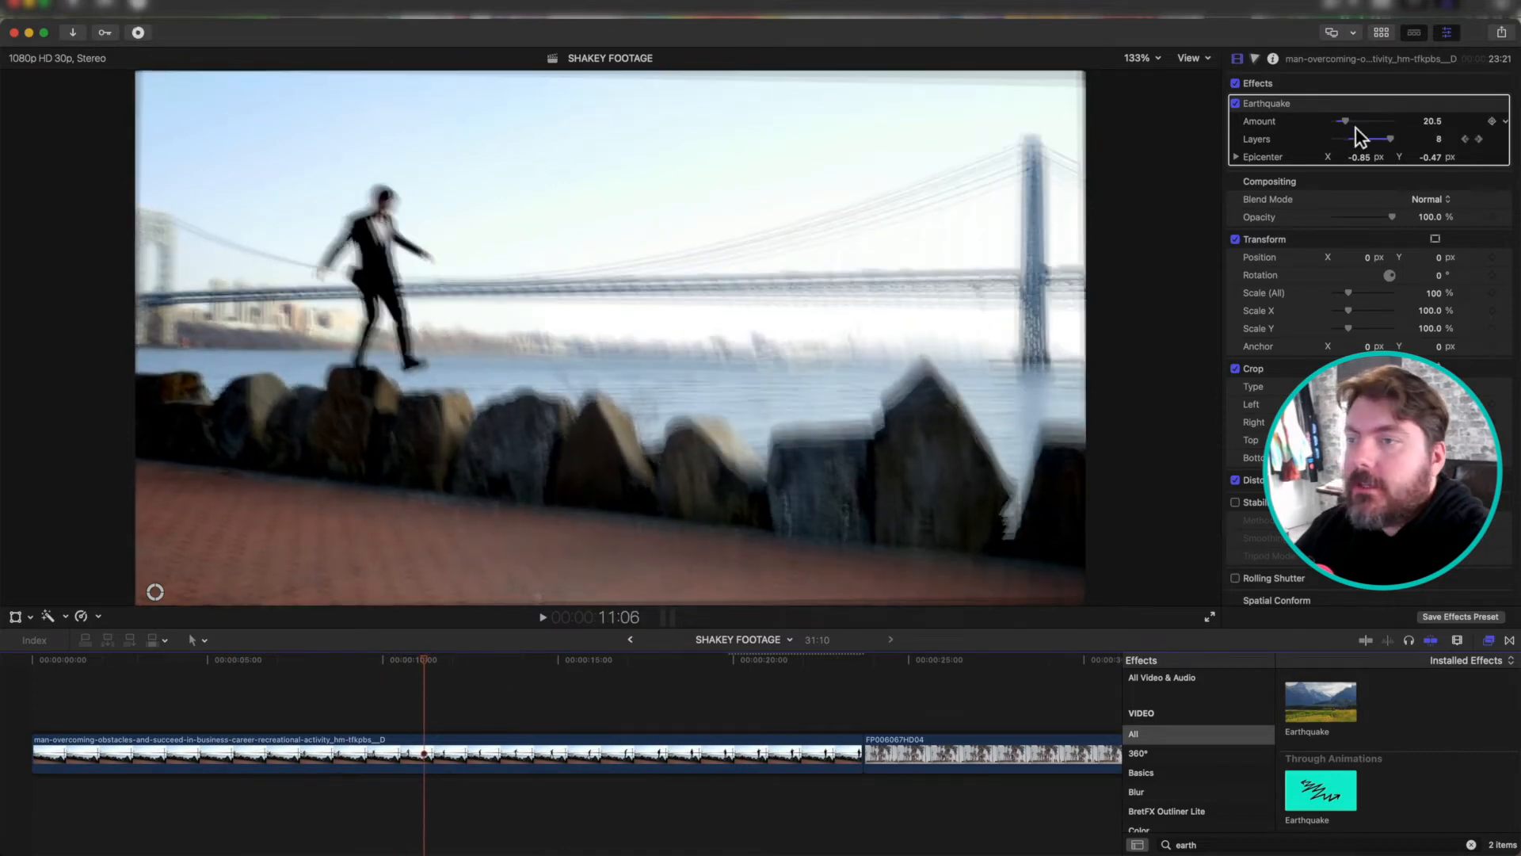
{"action": "left_click_drag", "start_coordinate": [1347, 122], "coordinate": [1338, 122]}
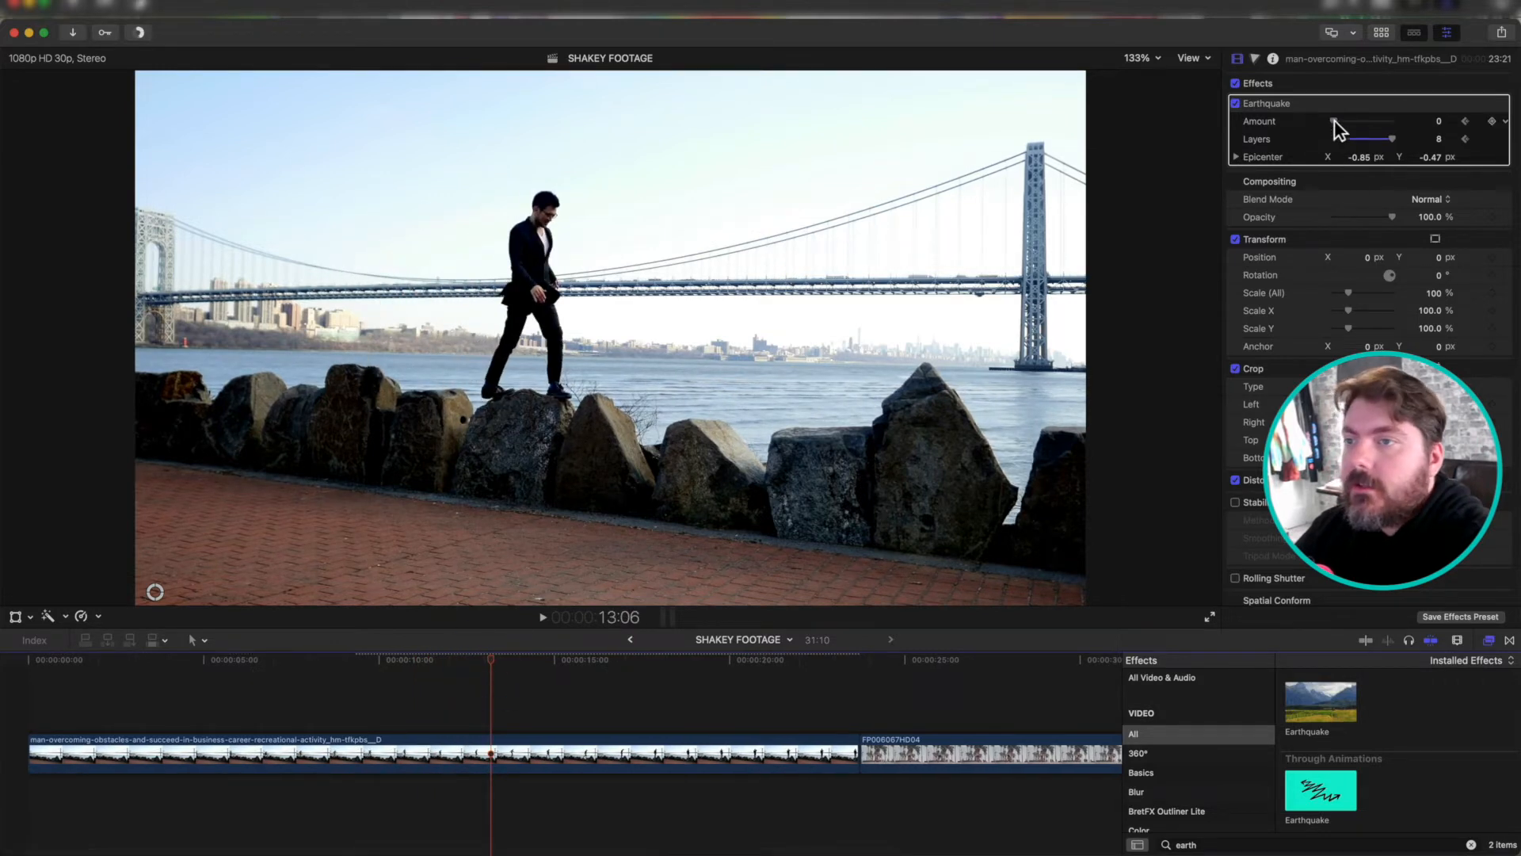
{"action": "left_click_drag", "start_coordinate": [1335, 140], "coordinate": [1393, 140]}
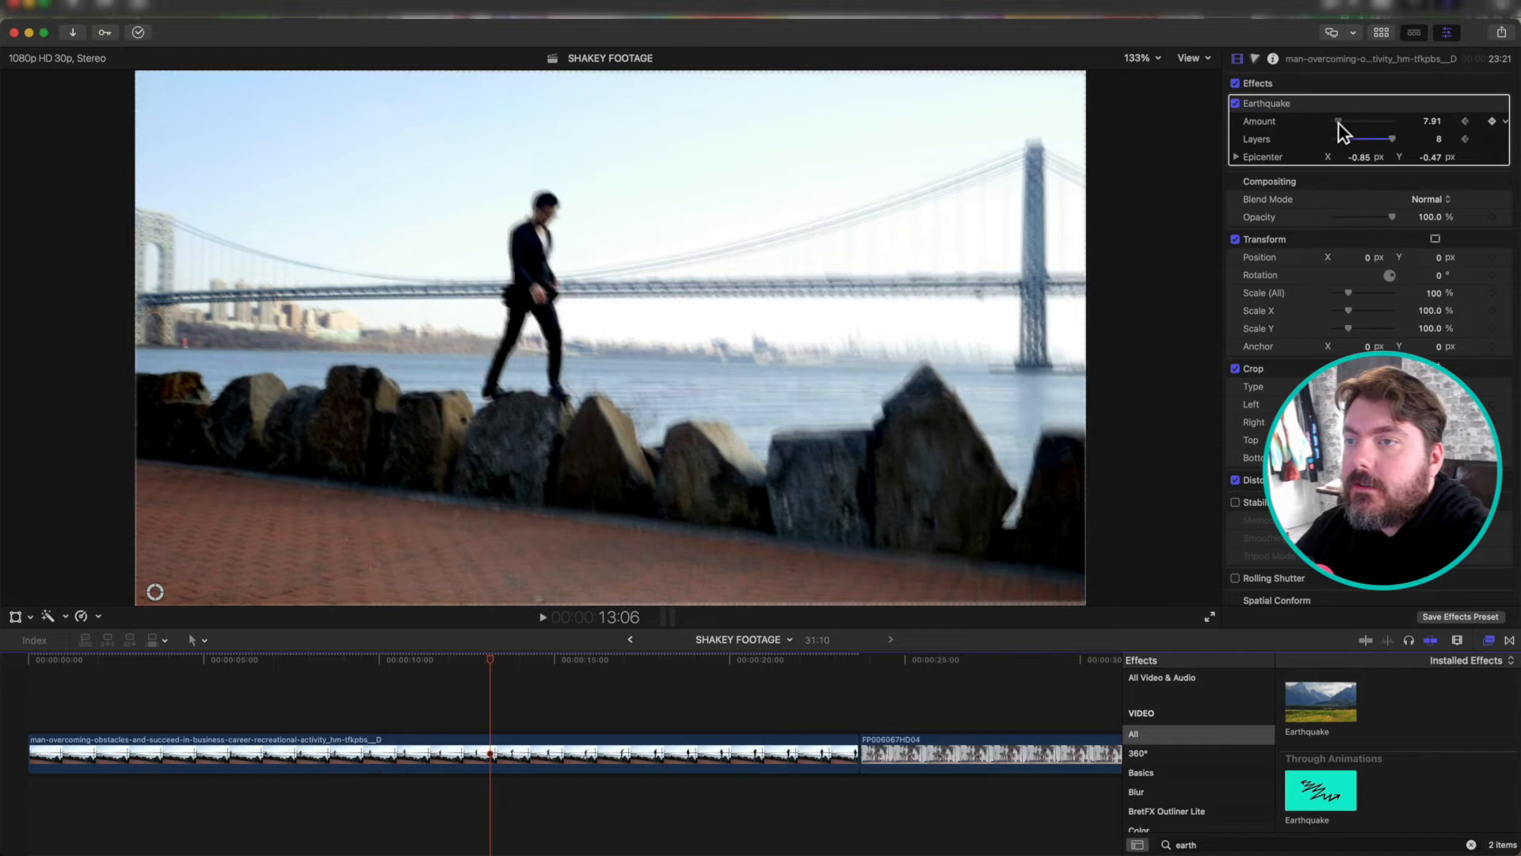
{"action": "left_click_drag", "start_coordinate": [1373, 122], "coordinate": [1390, 122]}
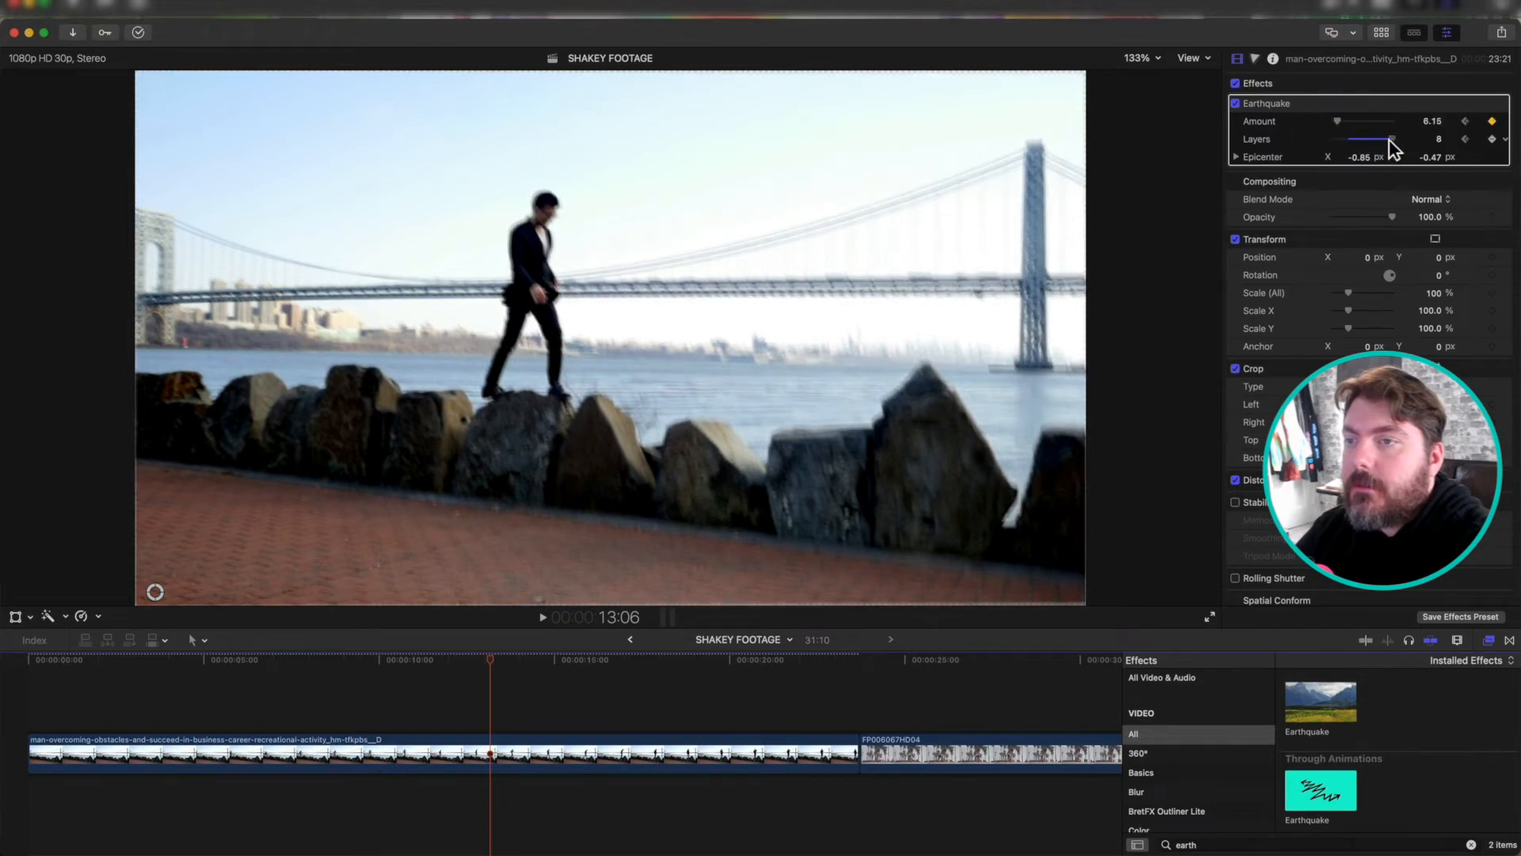
{"action": "left_click_drag", "start_coordinate": [1395, 140], "coordinate": [1347, 140]}
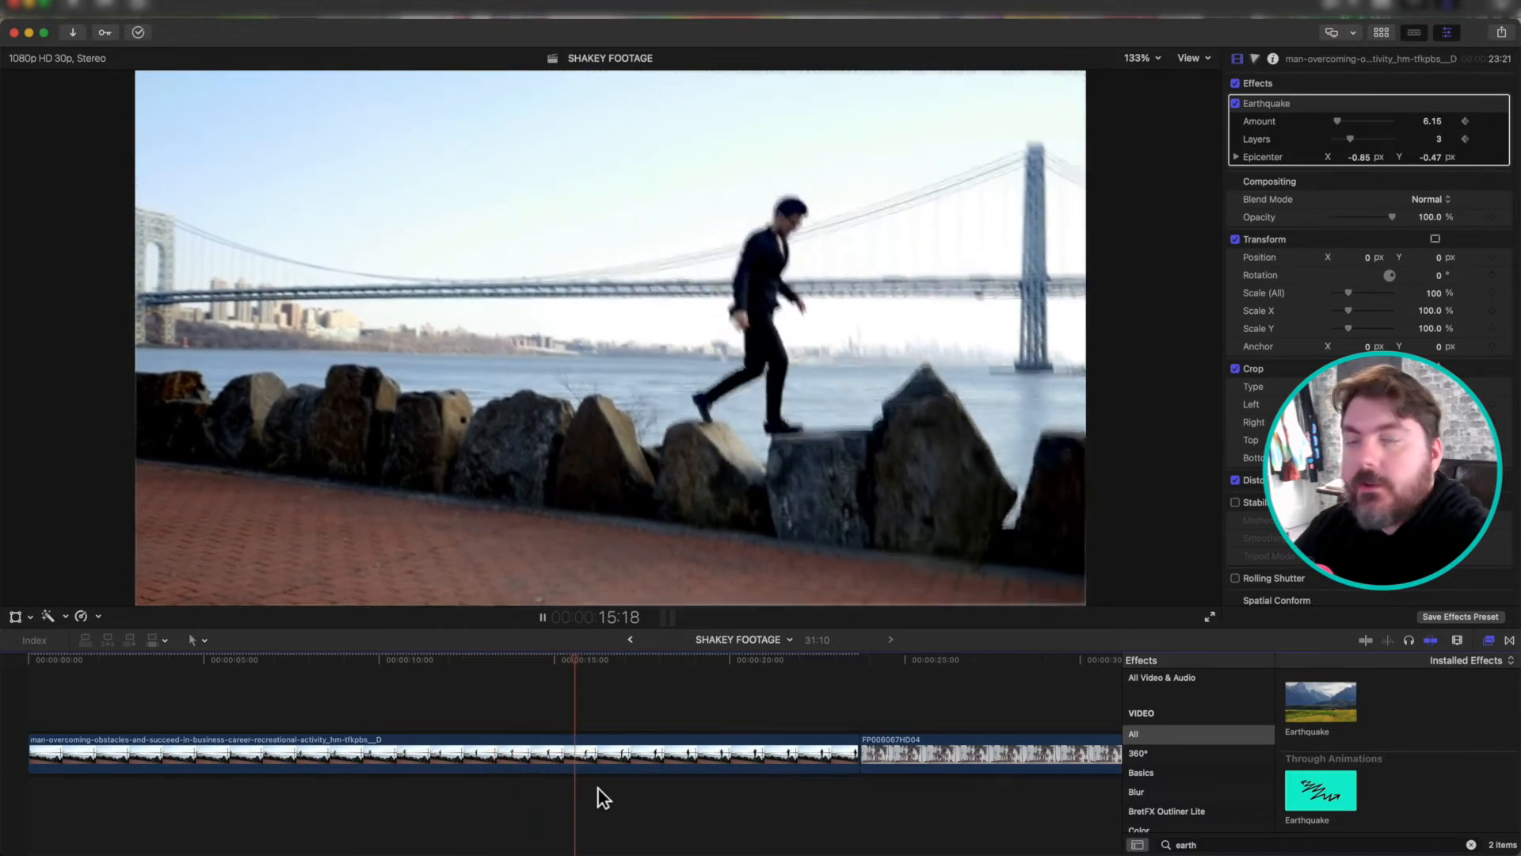
{"action": "left_click", "coordinate": [642, 659]}
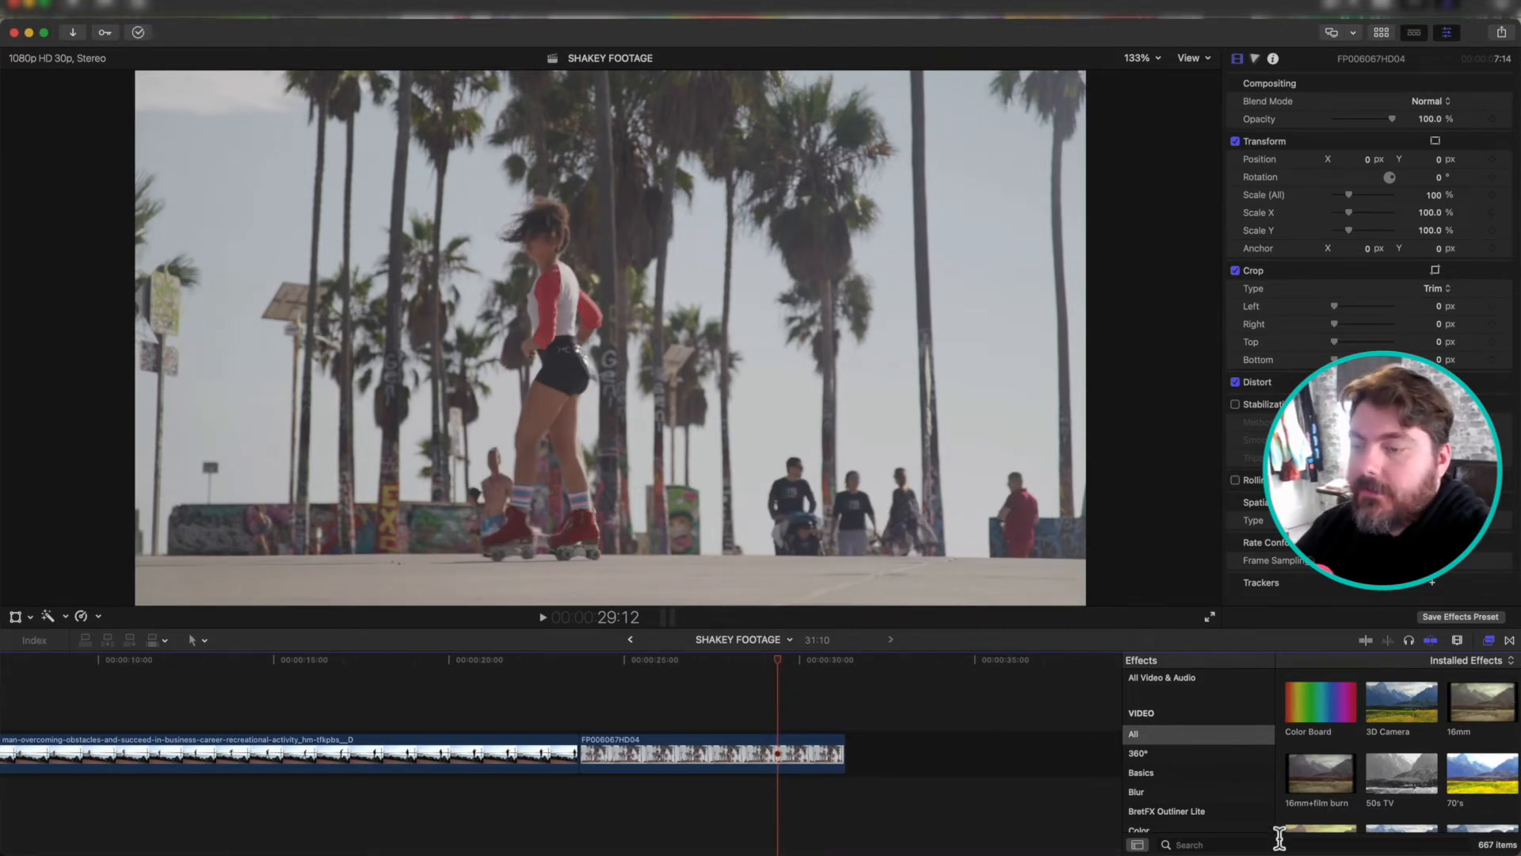
- Search 'hand' and apply the Handheld effect to the skater clip
{"action": "left_click", "coordinate": [1188, 845]}
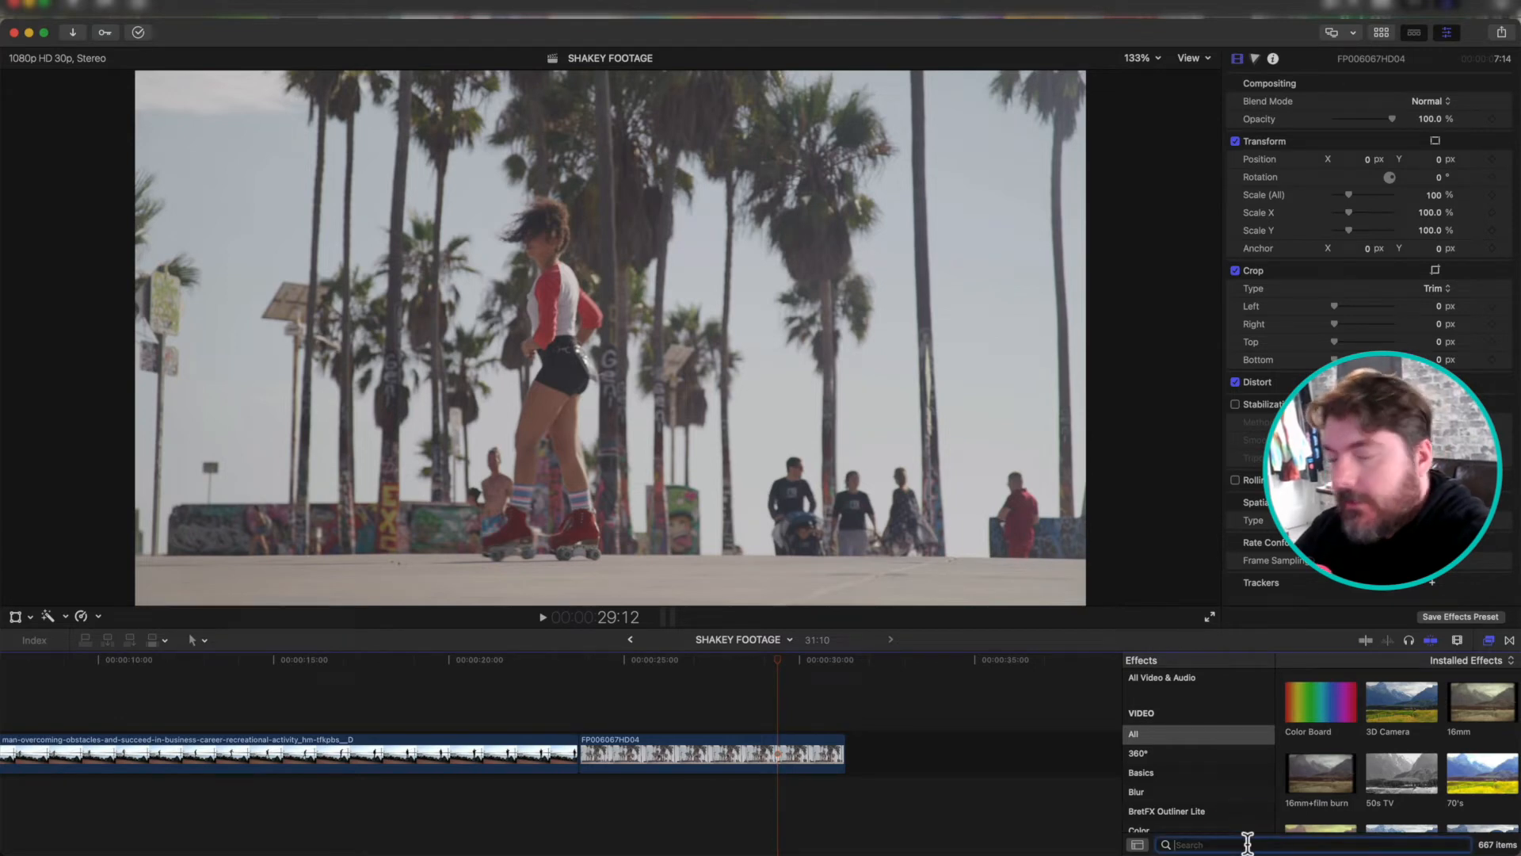
{"action": "type", "text": "hand"}
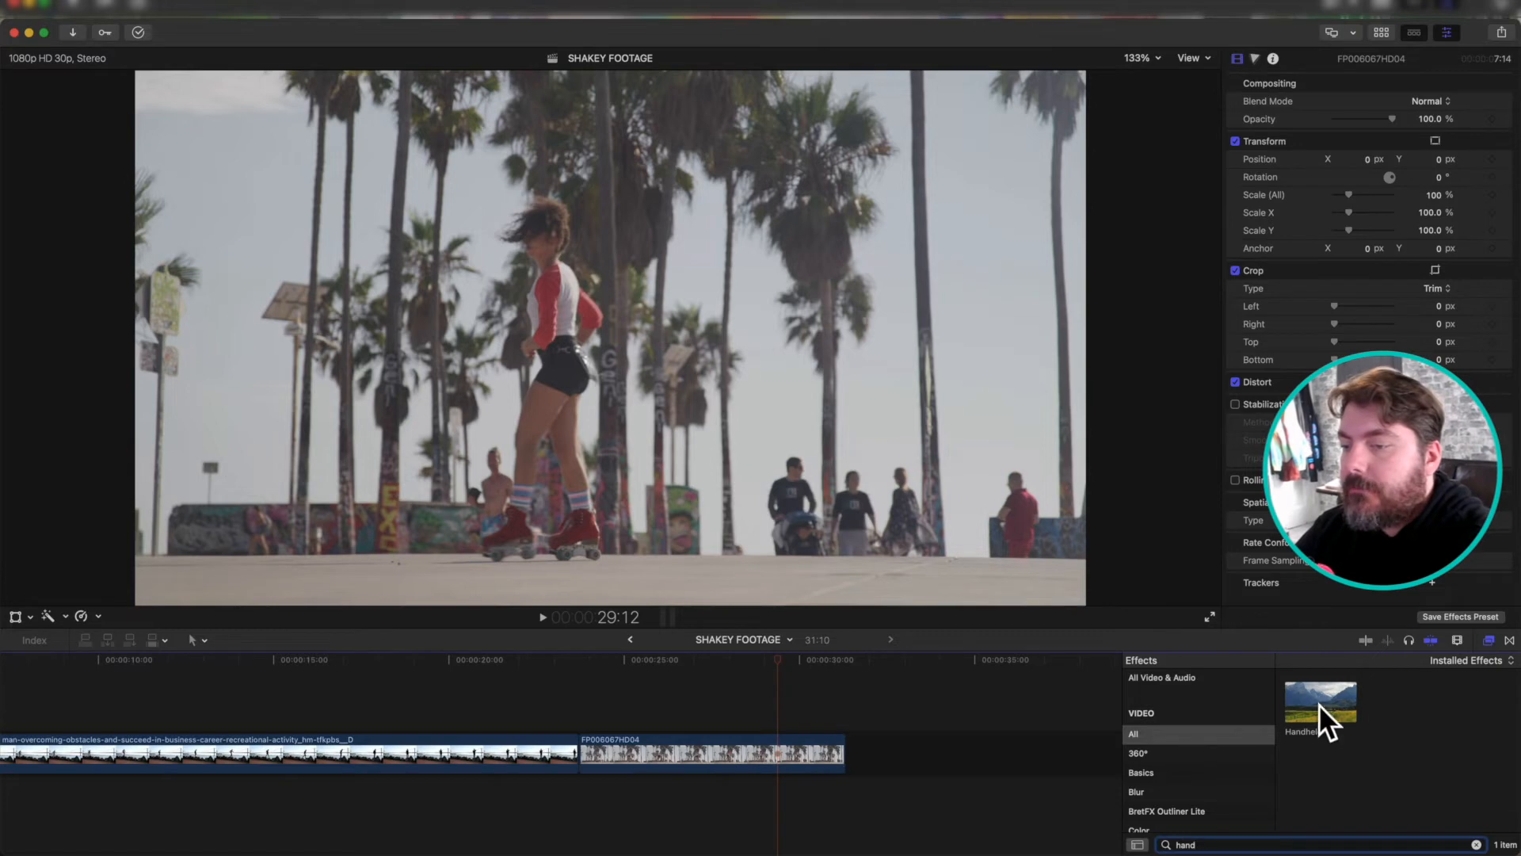
{"action": "double_click", "coordinate": [1320, 699]}
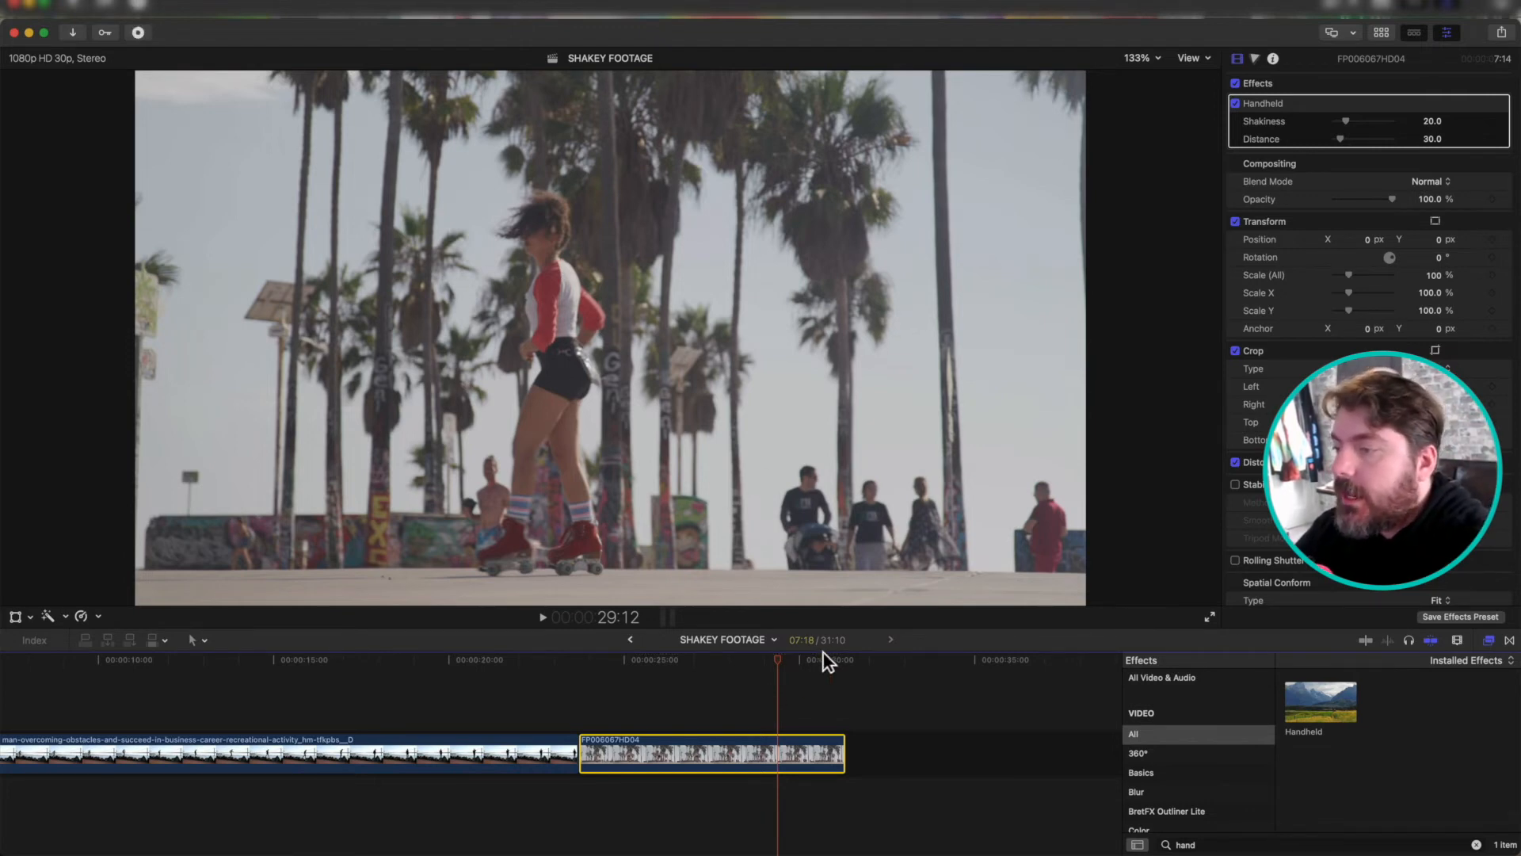
- Play the skater clip and lower Handheld shakiness to 12.34 and distance to 11.46
{"action": "left_click", "coordinate": [594, 659]}
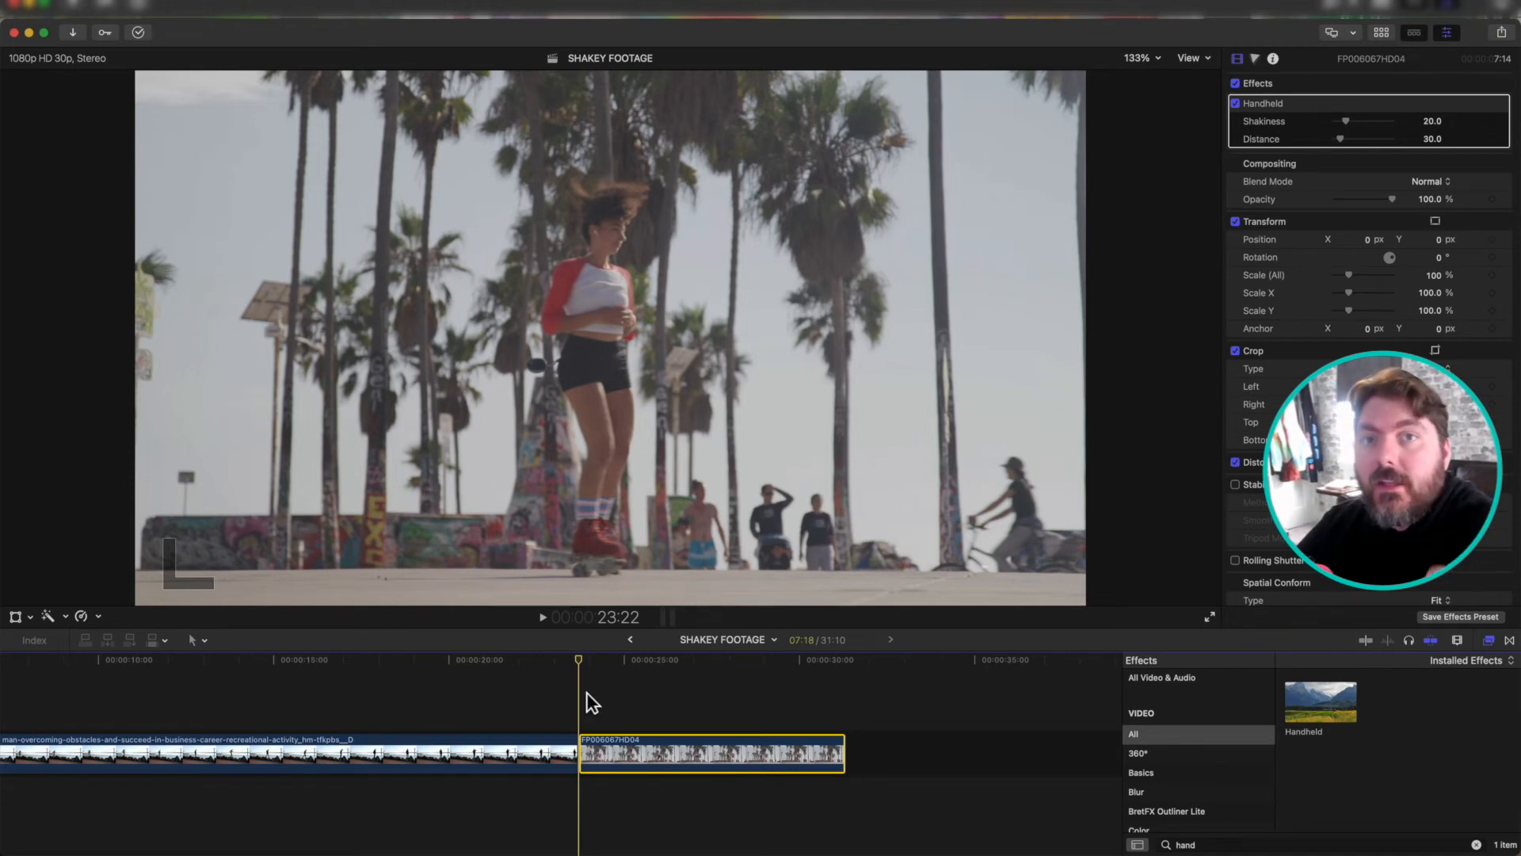
{"action": "left_click", "coordinate": [542, 616]}
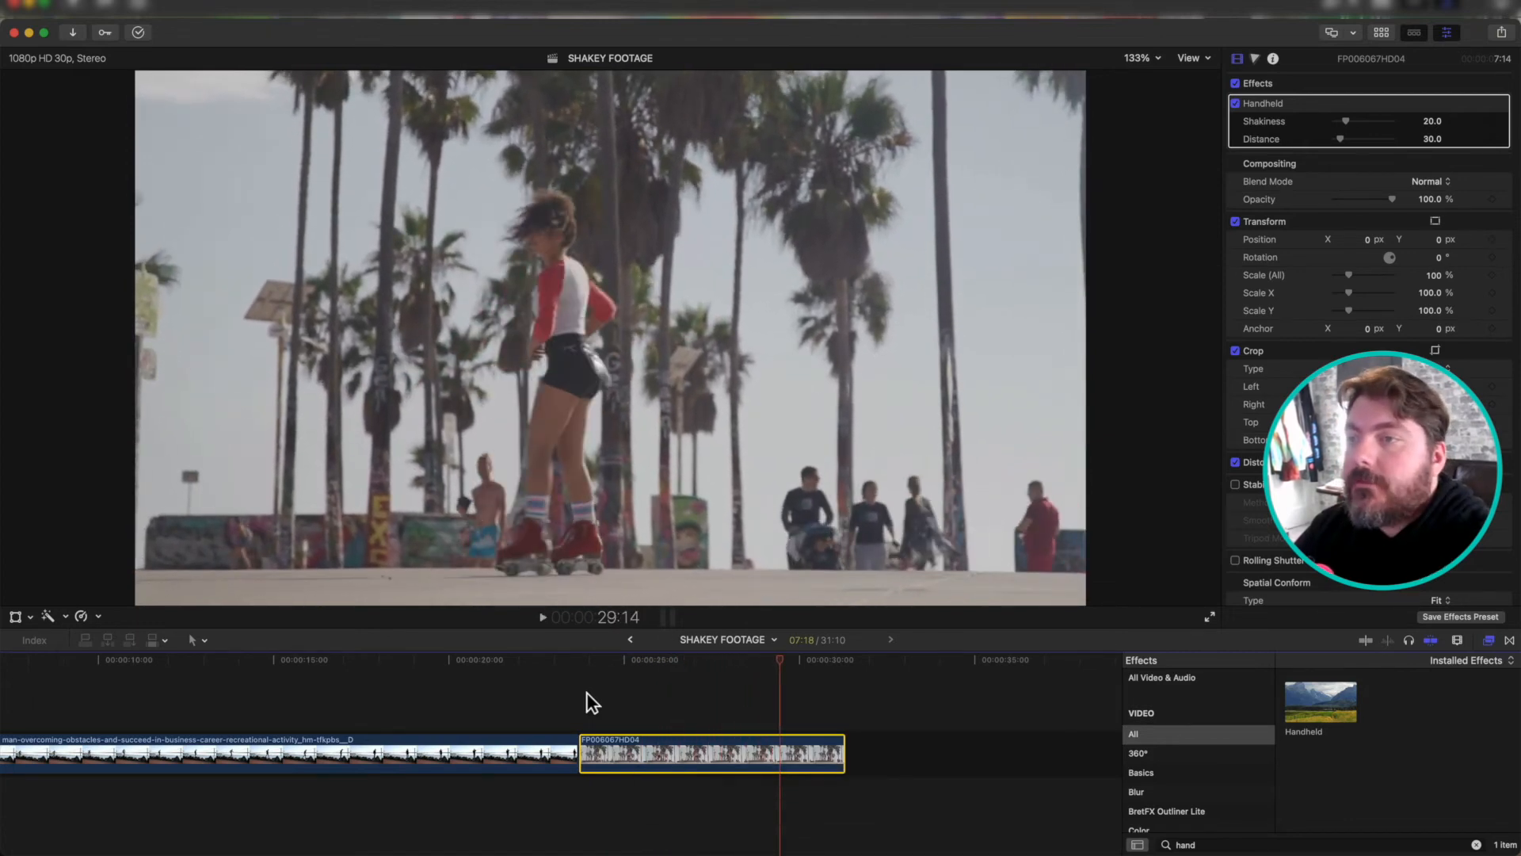
{"action": "left_click_drag", "start_coordinate": [1368, 120], "coordinate": [1342, 121]}
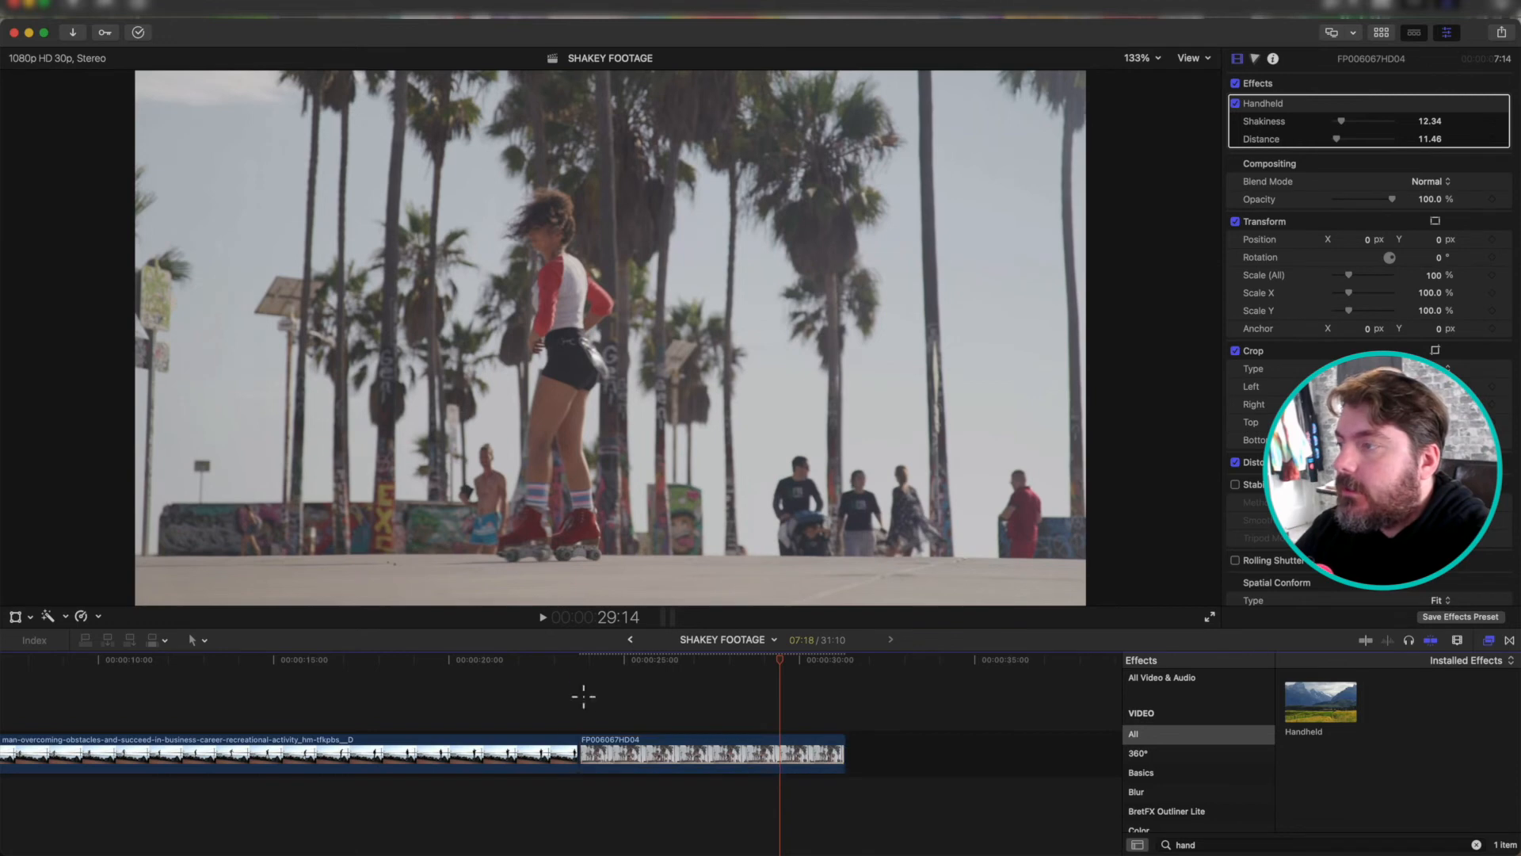
{"action": "left_click", "coordinate": [542, 617]}
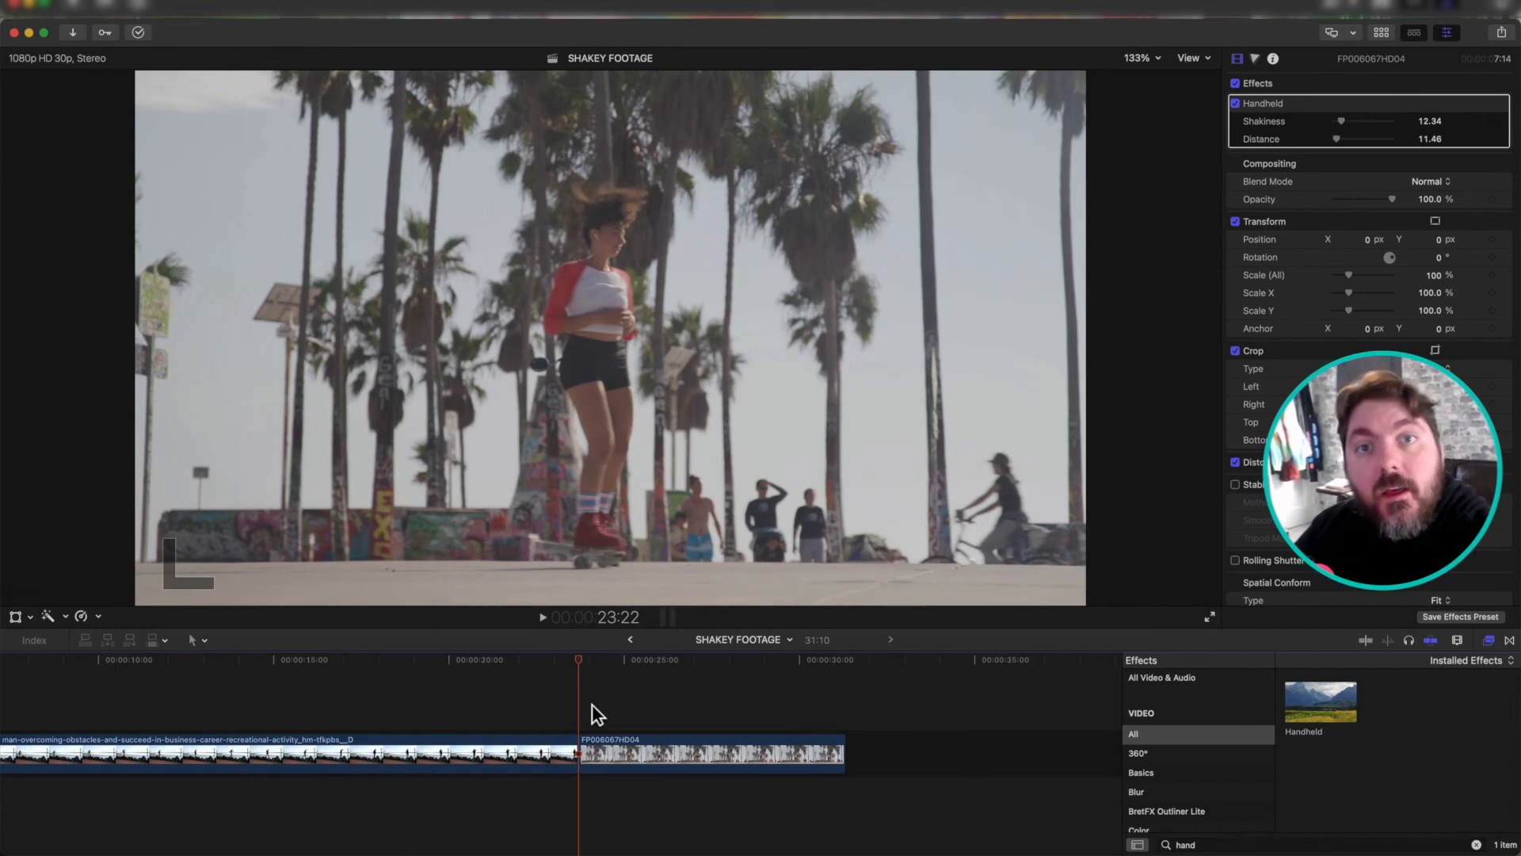
{"action": "key", "text": "space"}
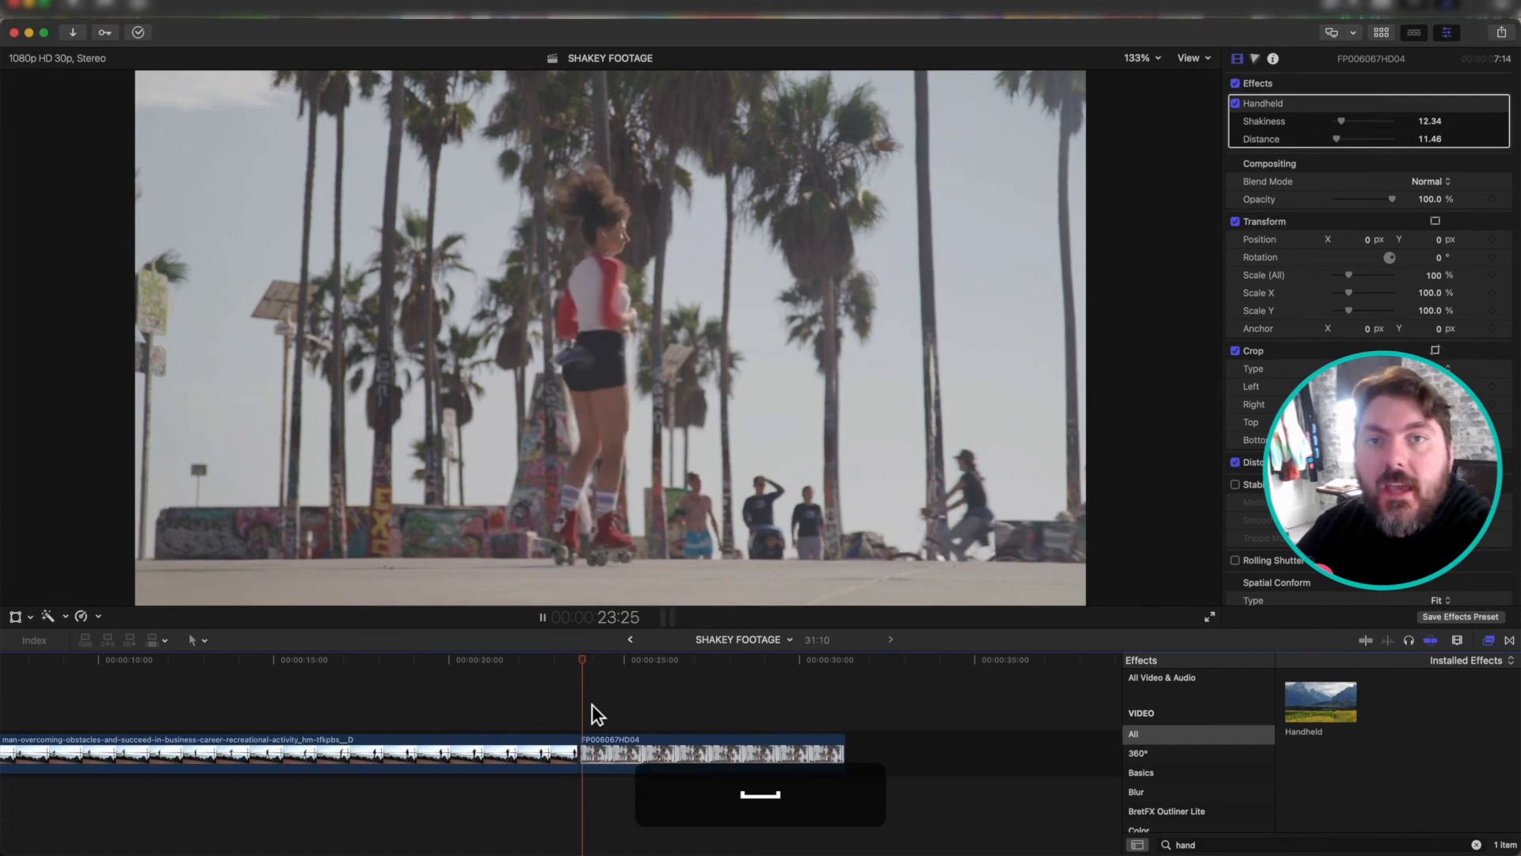